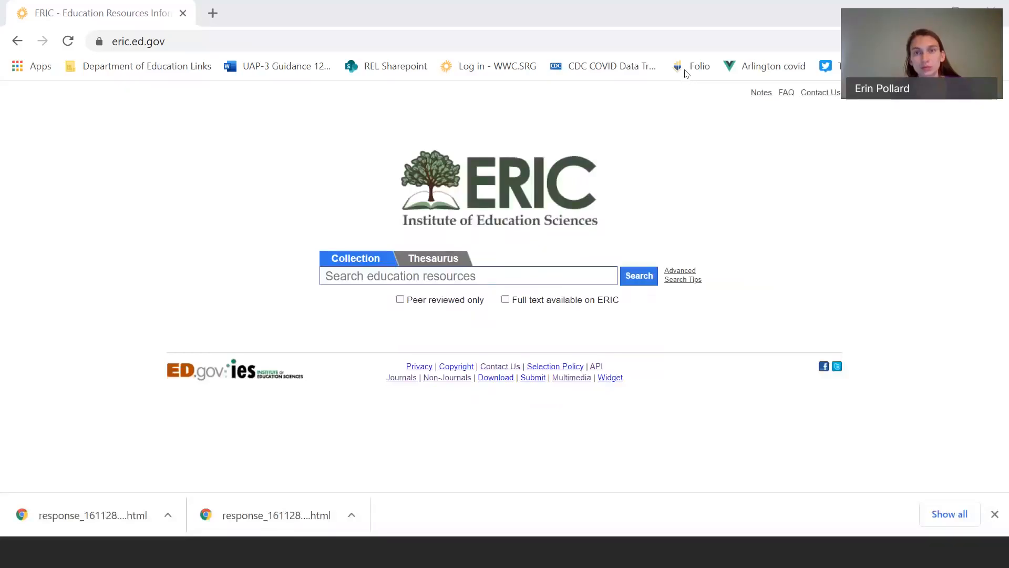
mouse_move(692, 66)
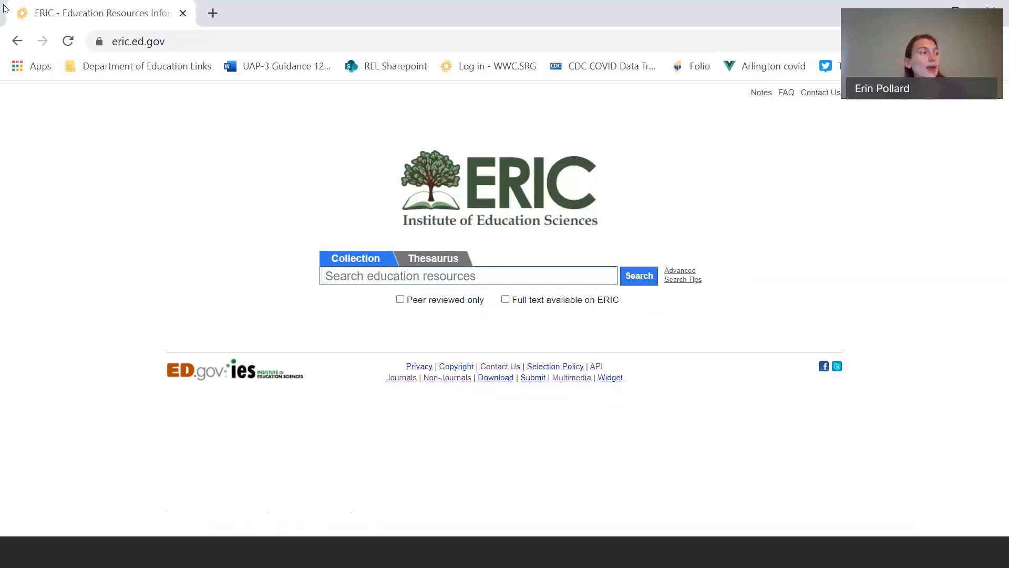
mouse_move(97, 12)
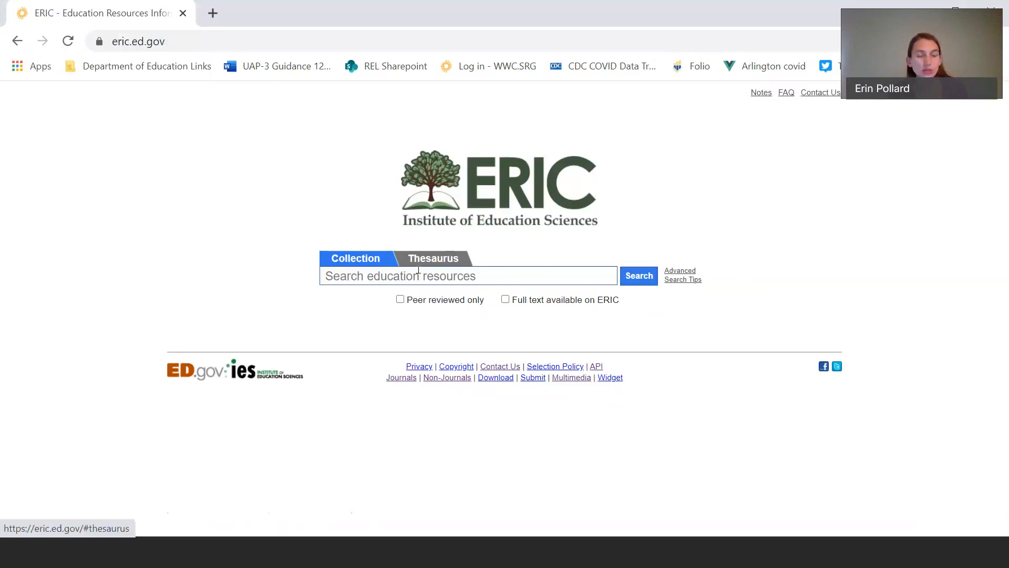
Step: Look up 'english learner' and then 'autism' in the ERIC thesaurus
click(433, 258)
text(english )
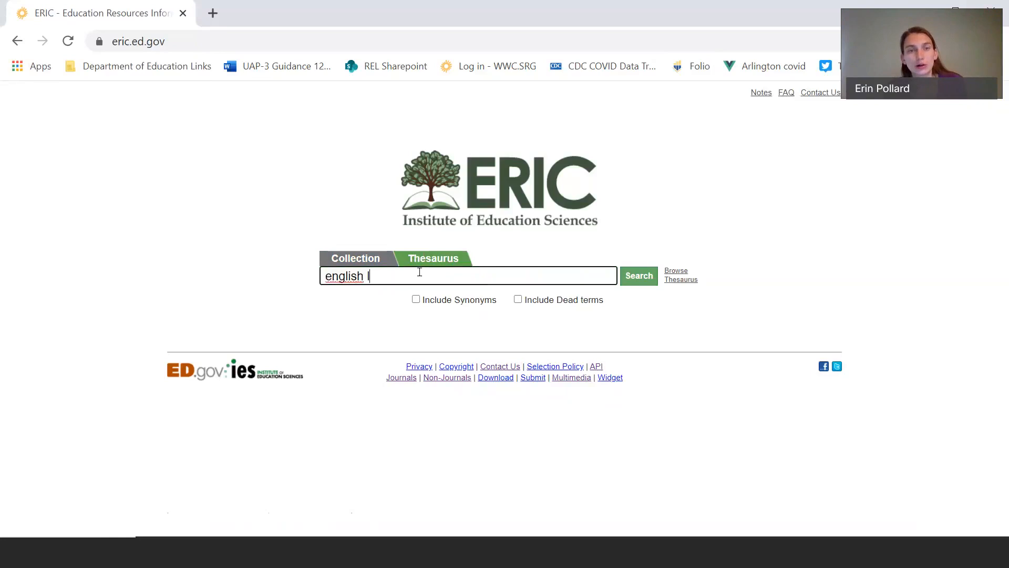
text(learner)
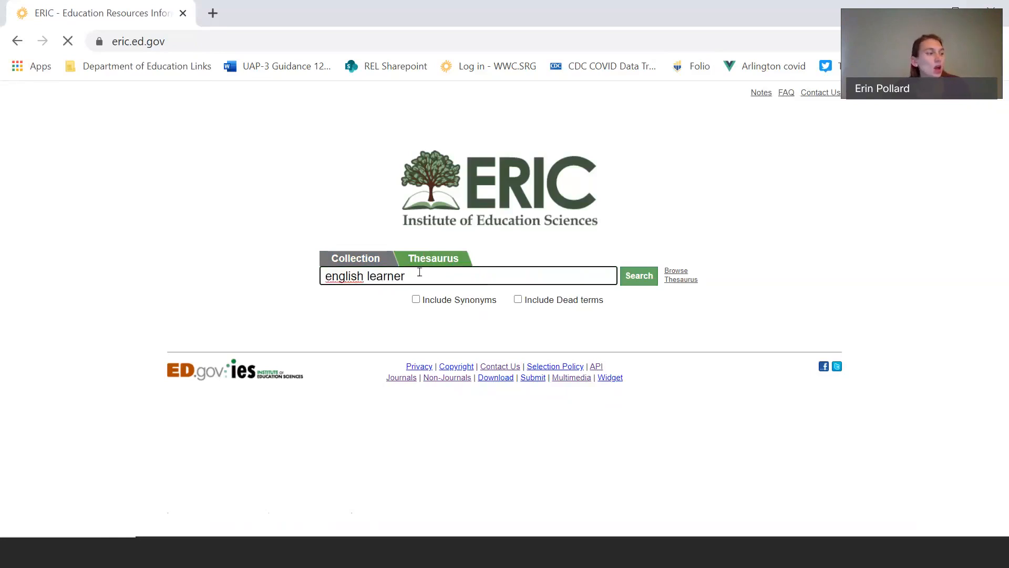
click(638, 276)
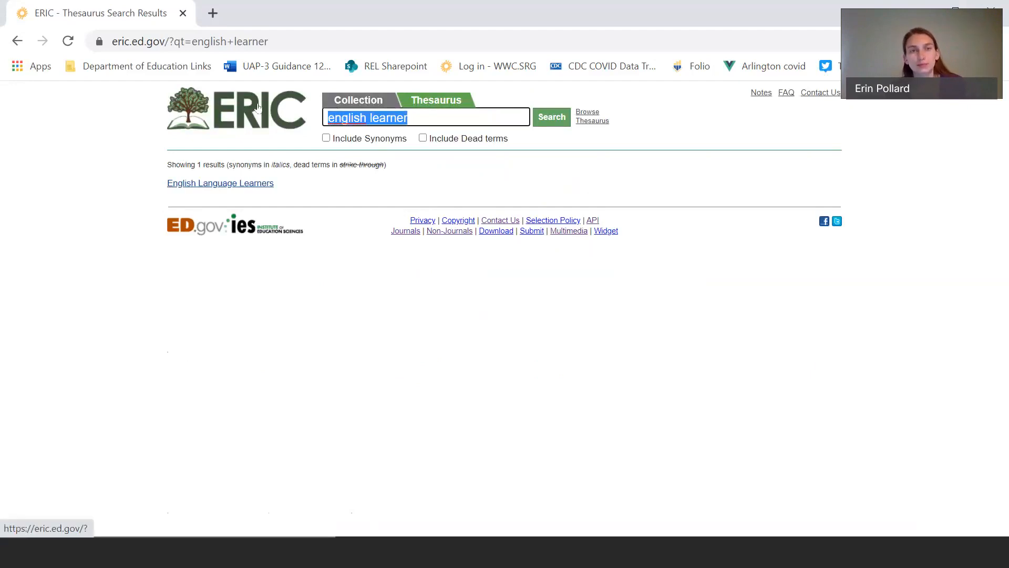
text(autism)
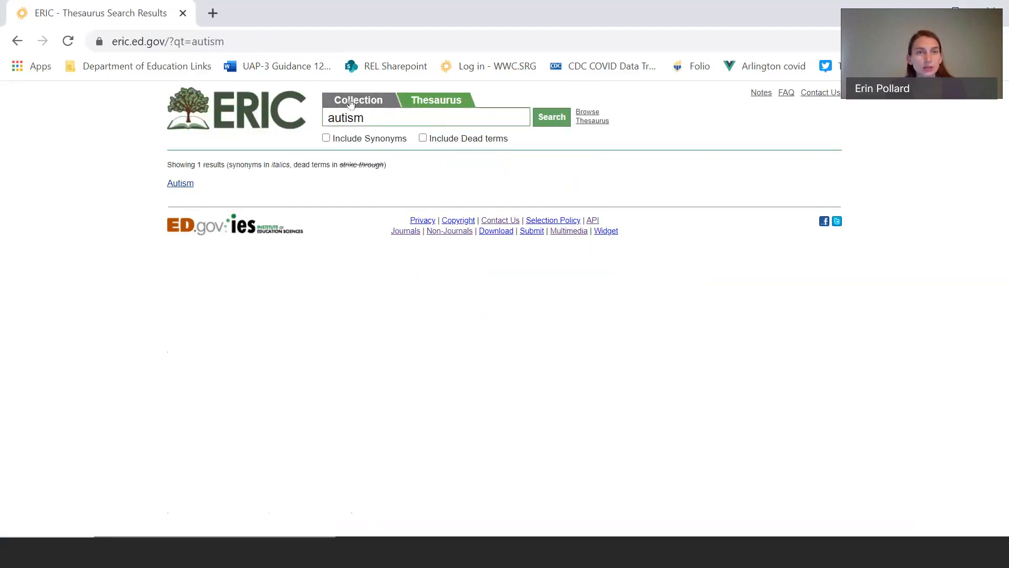
Step: Search the collection for "english language learners" autism, then bring up the Advanced Search Tips
click(359, 100)
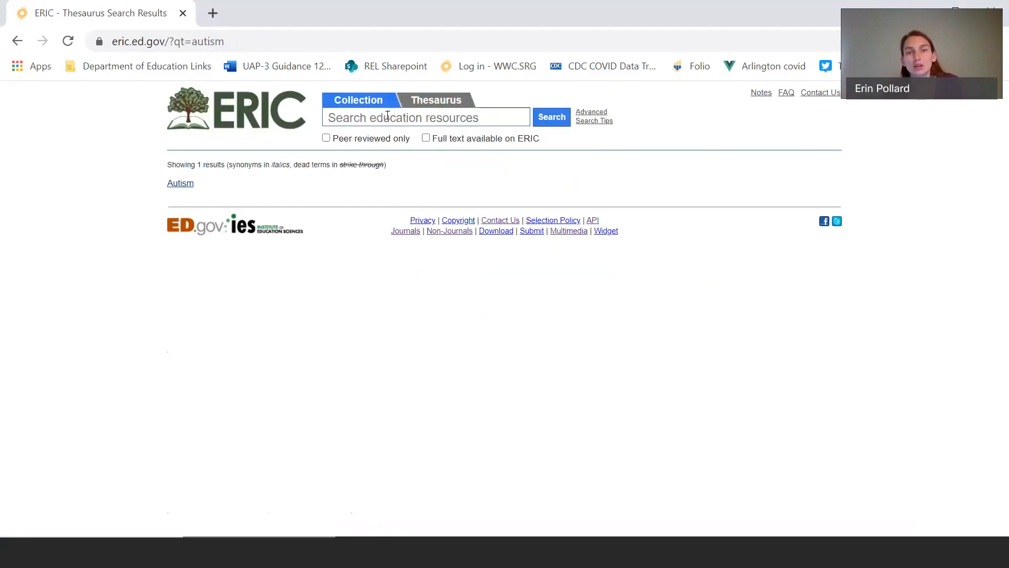
text("english language learners)
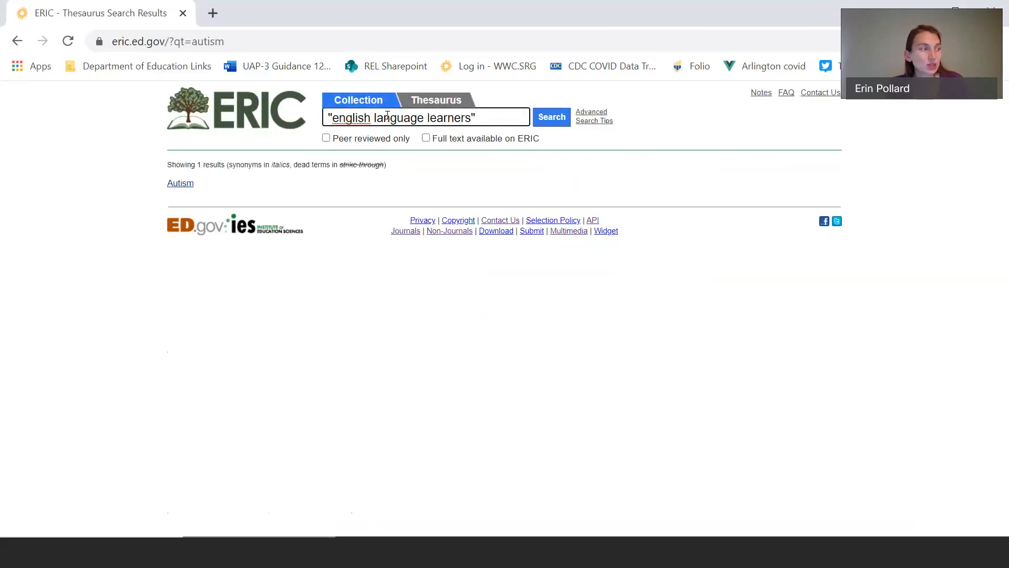
text(a)
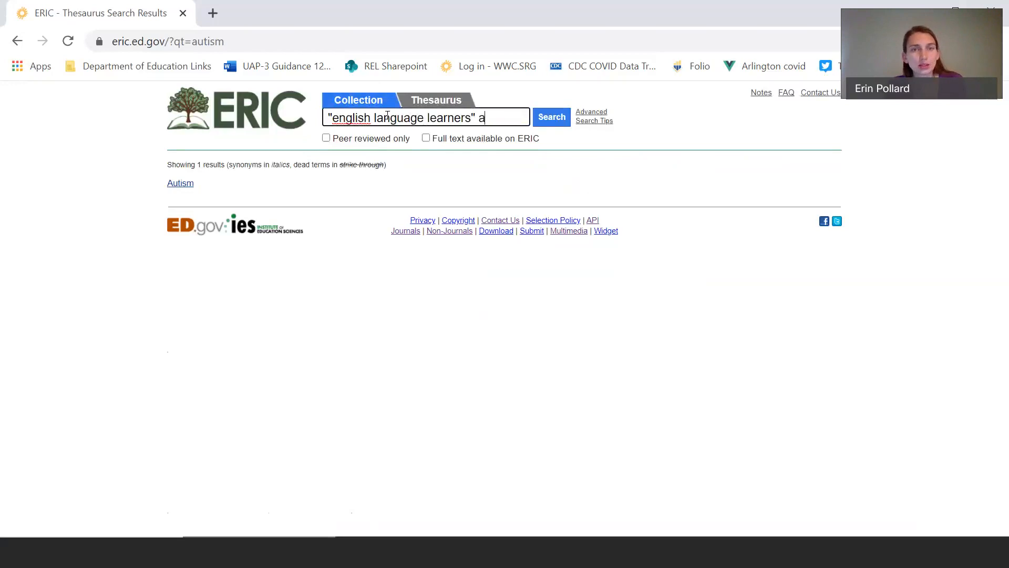
text(utism)
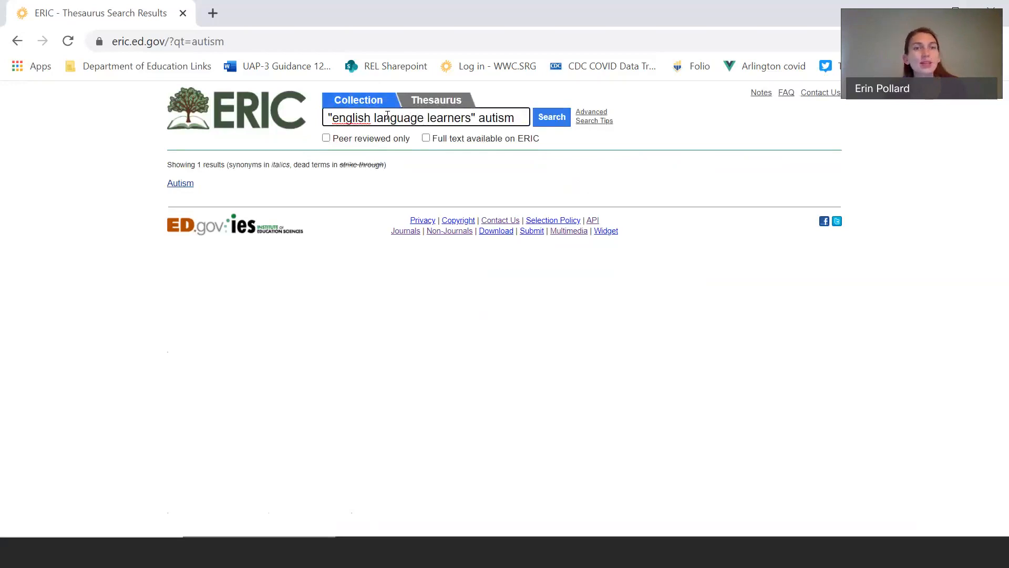
click(550, 116)
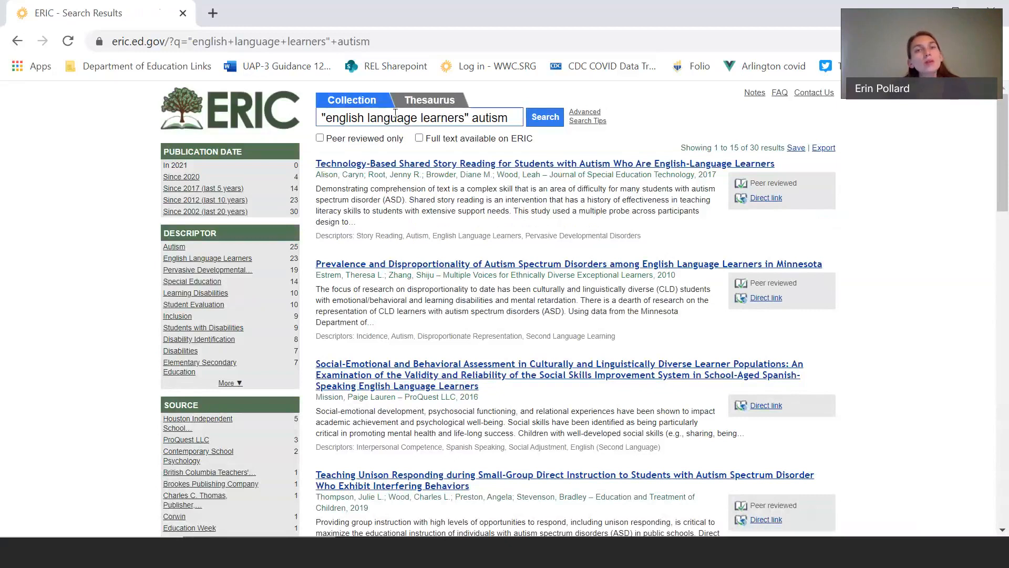
click(585, 116)
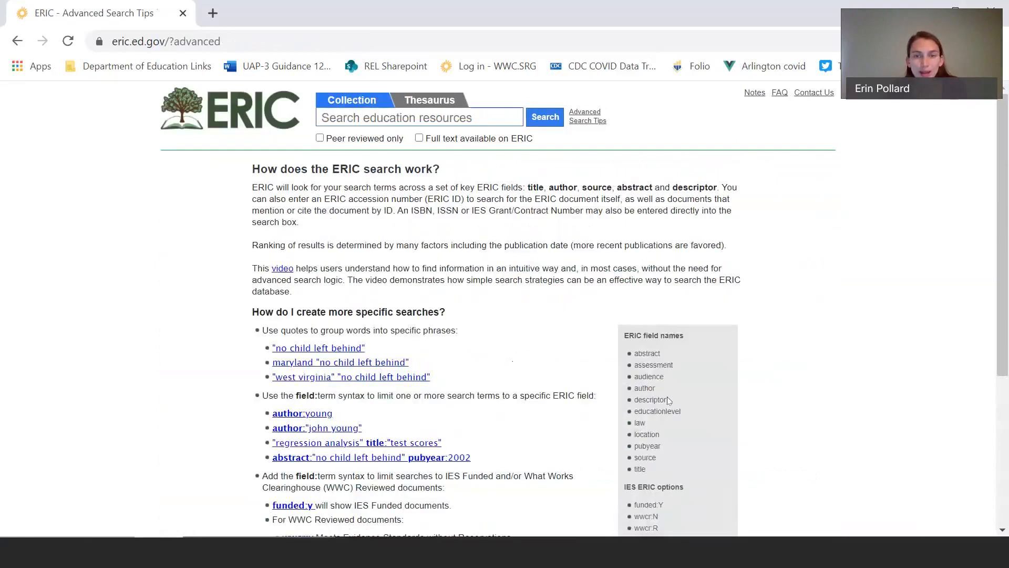
Step: Rerun the search as descriptor:"english language learners" autism, narrowing to 23 results
double_click(649, 399)
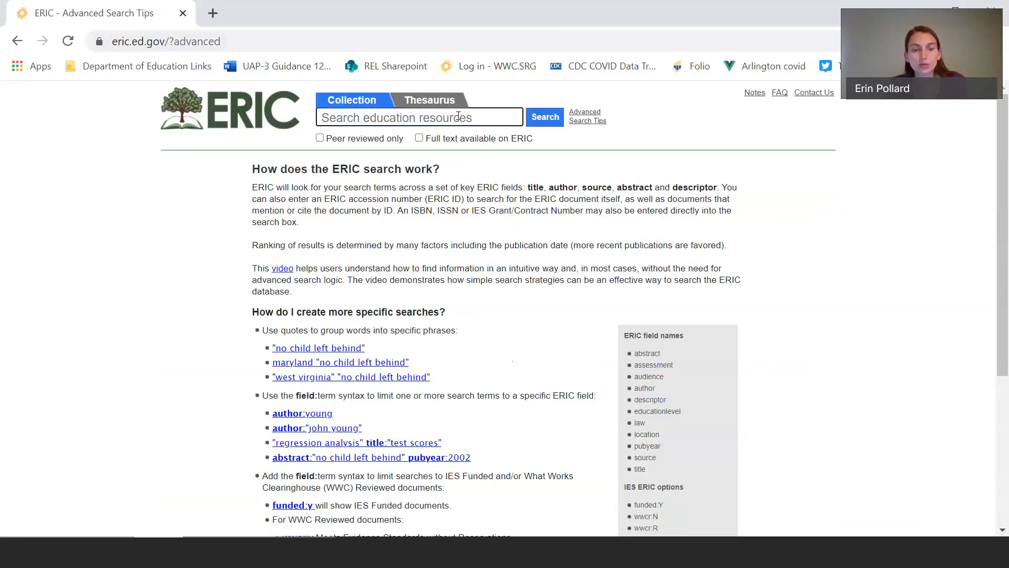
text(descript)
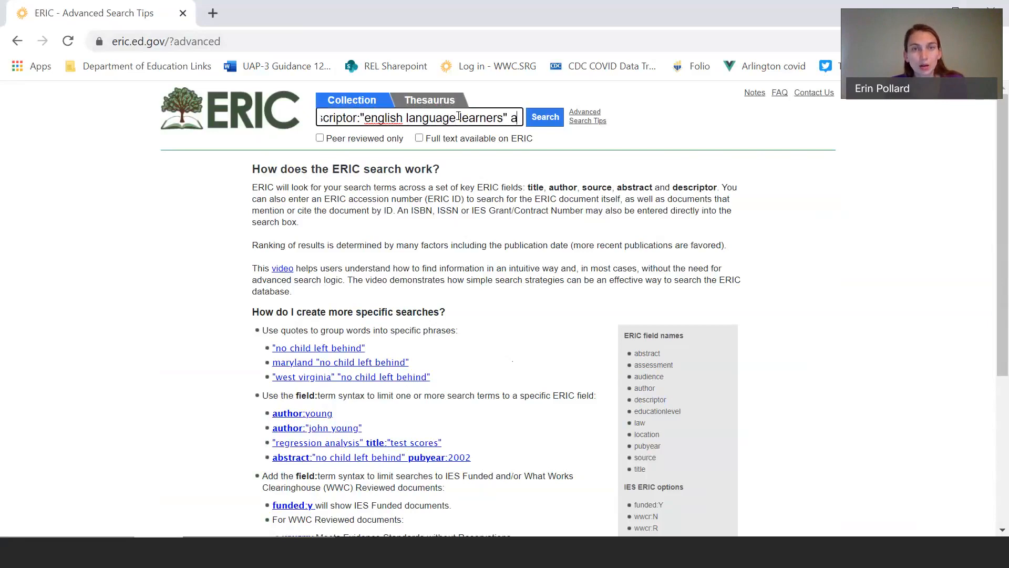
text(autism)
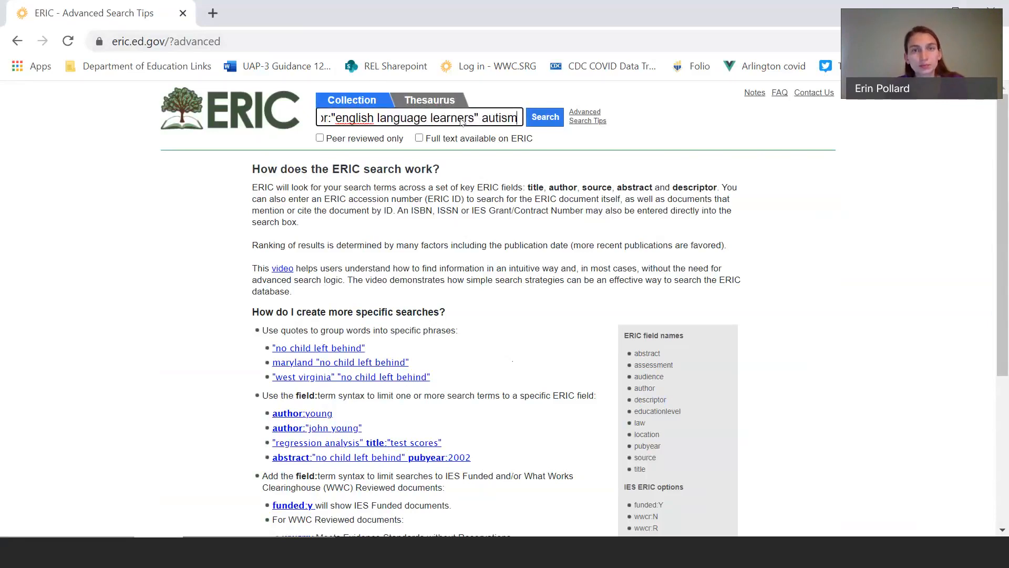
click(543, 117)
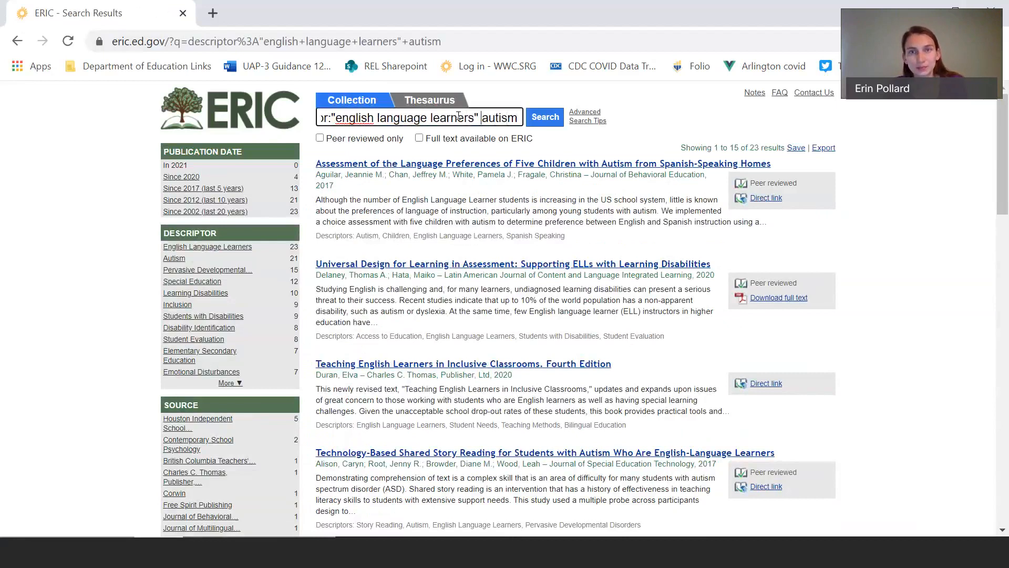
text(descriptor:)
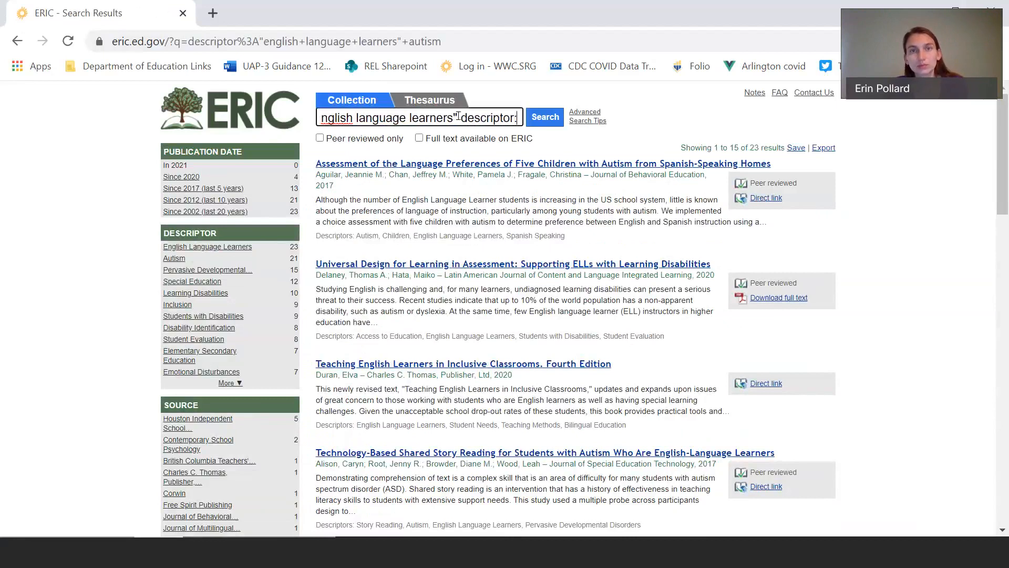
Step: Search with descriptor:"english language learners" descriptor:autism, then go to the ERIC API documentation
click(544, 117)
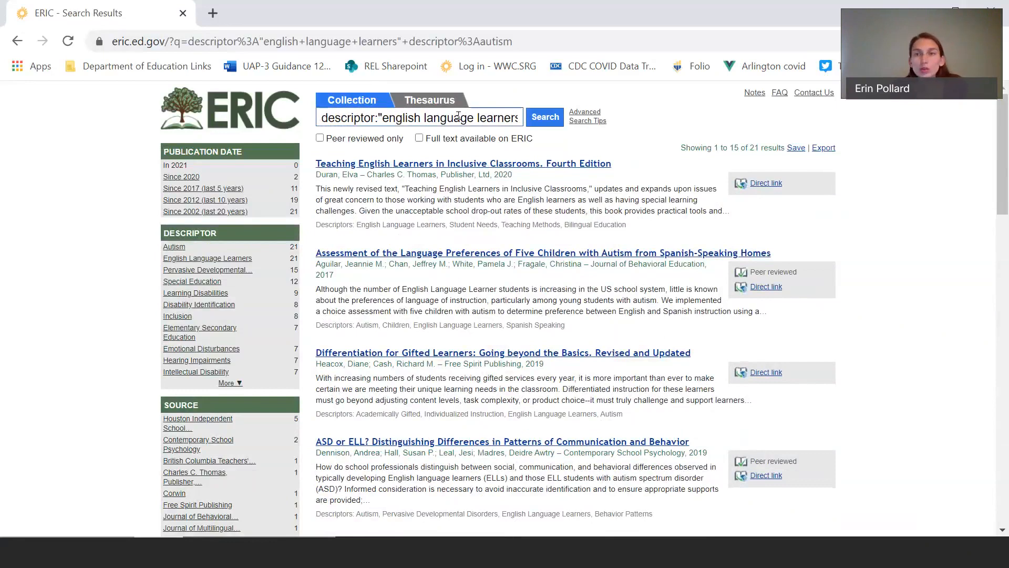
scroll(down, 3)
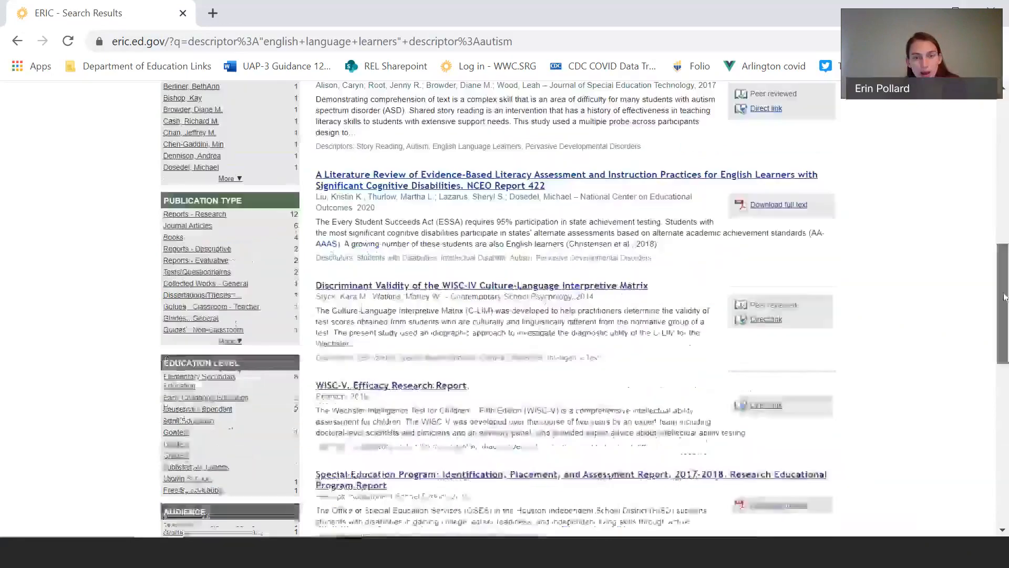
scroll(down, 3)
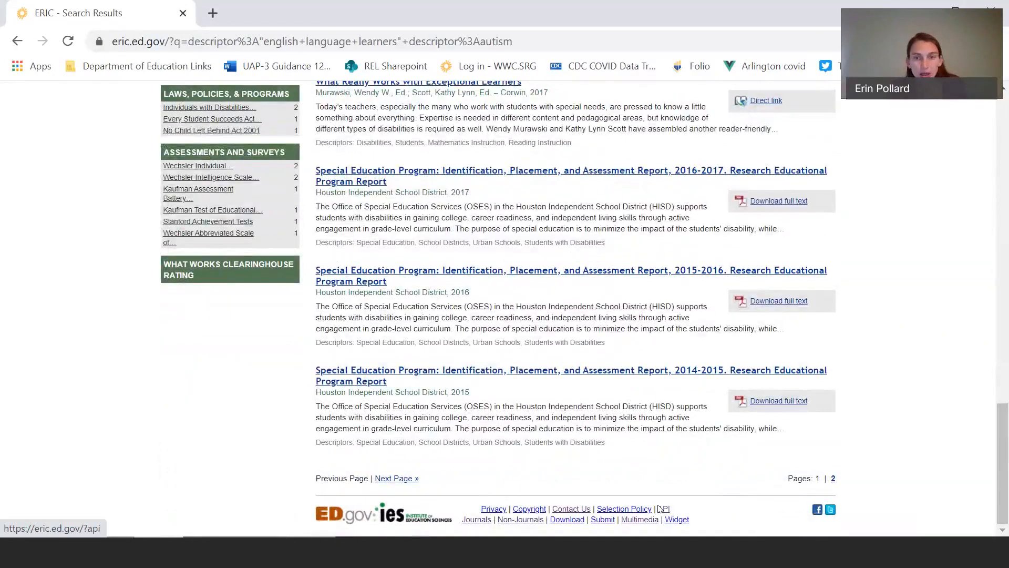
click(661, 509)
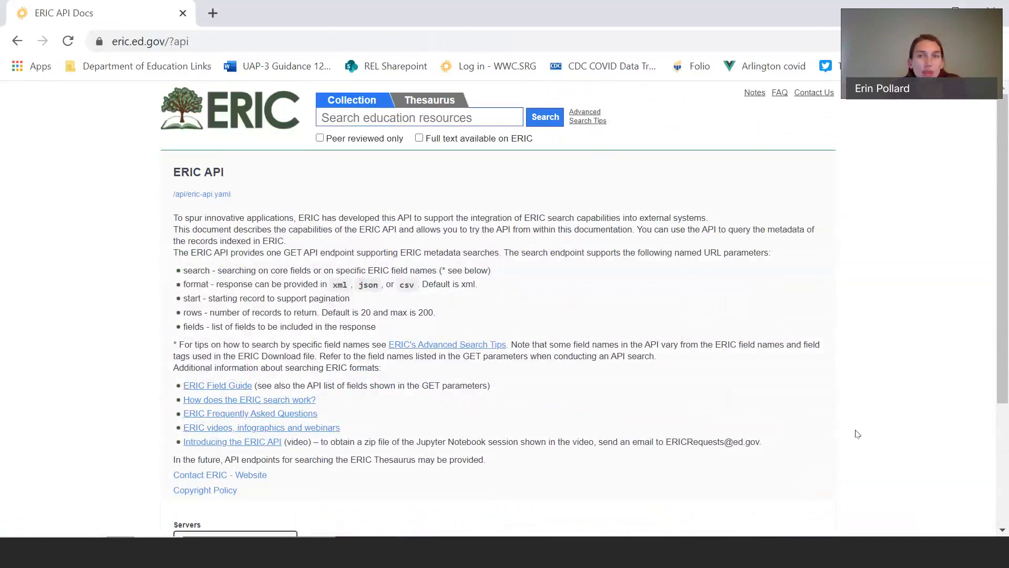
Step: Scroll the API docs down to the GET /eric/ endpoint parameters for a live trial
scroll(down, 3)
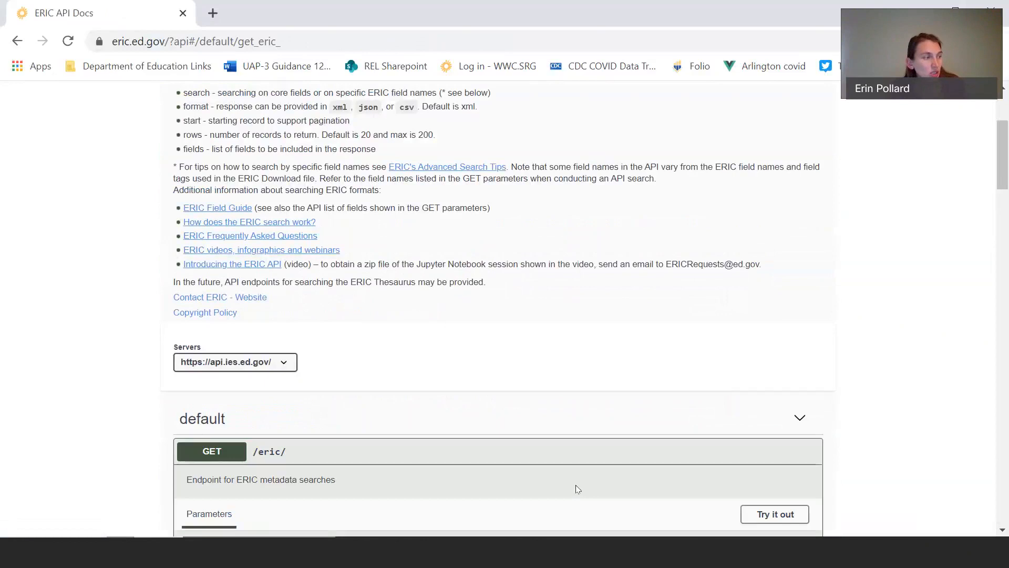
mouse_move(901, 458)
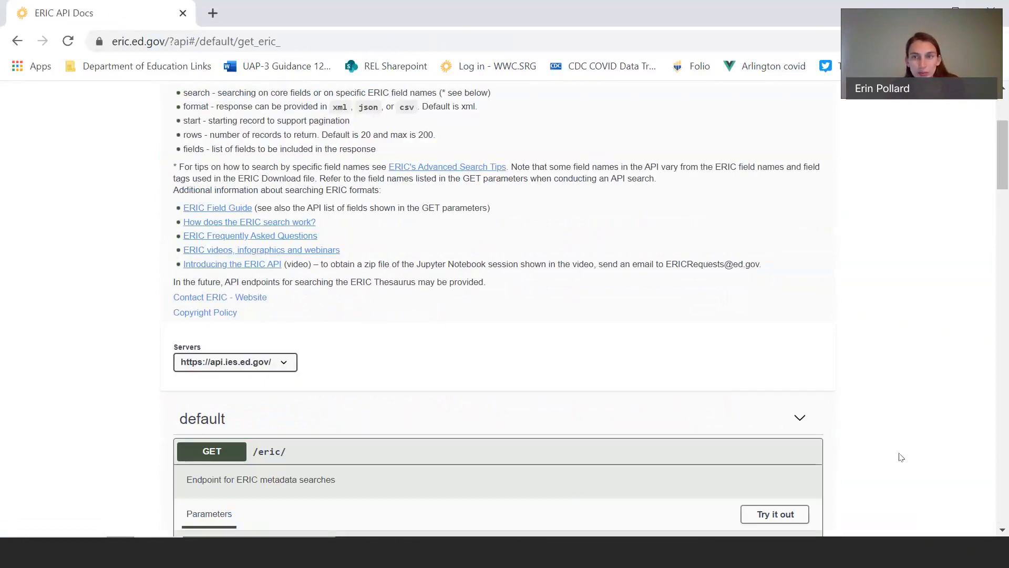
scroll(down, 3)
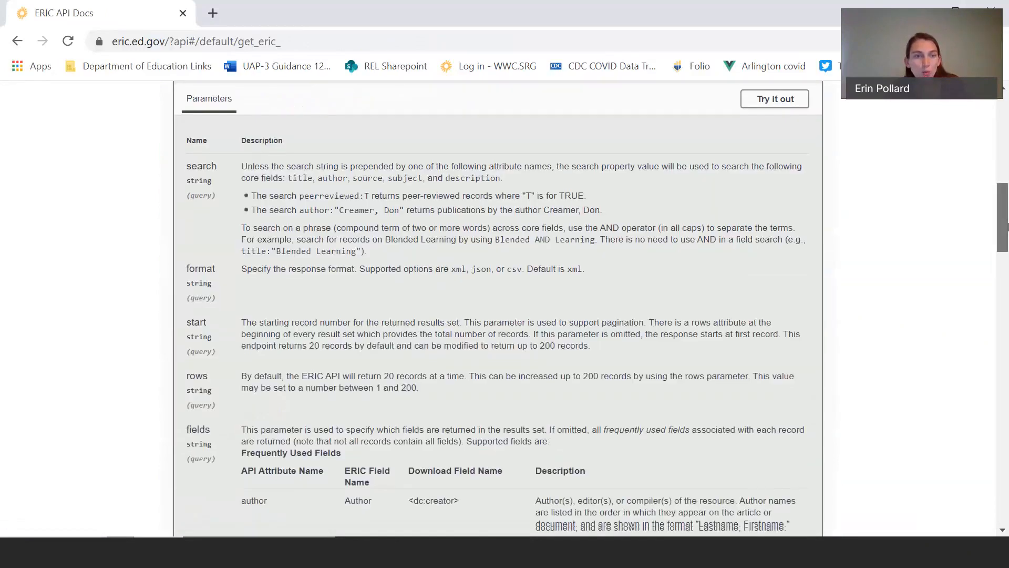
scroll(down, 3)
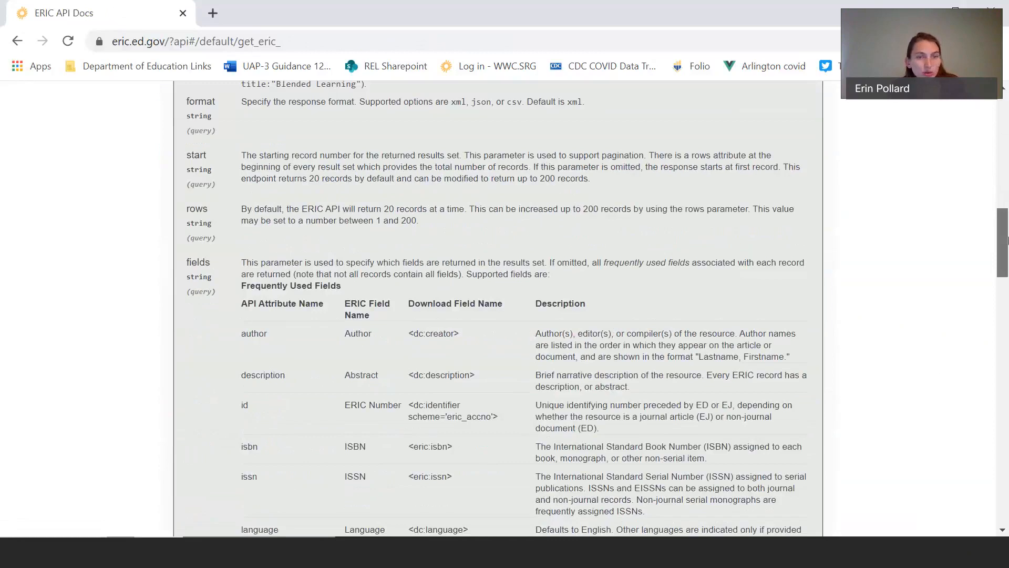
scroll(down, 3)
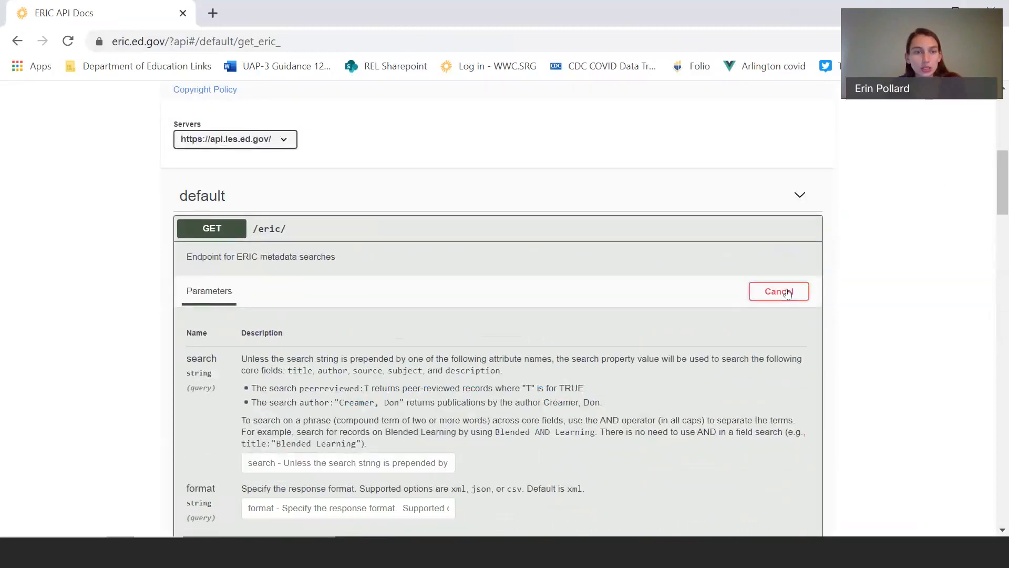
Step: Enter subject:"english language learner" AND subject:"autism" as the API search parameter
click(348, 462)
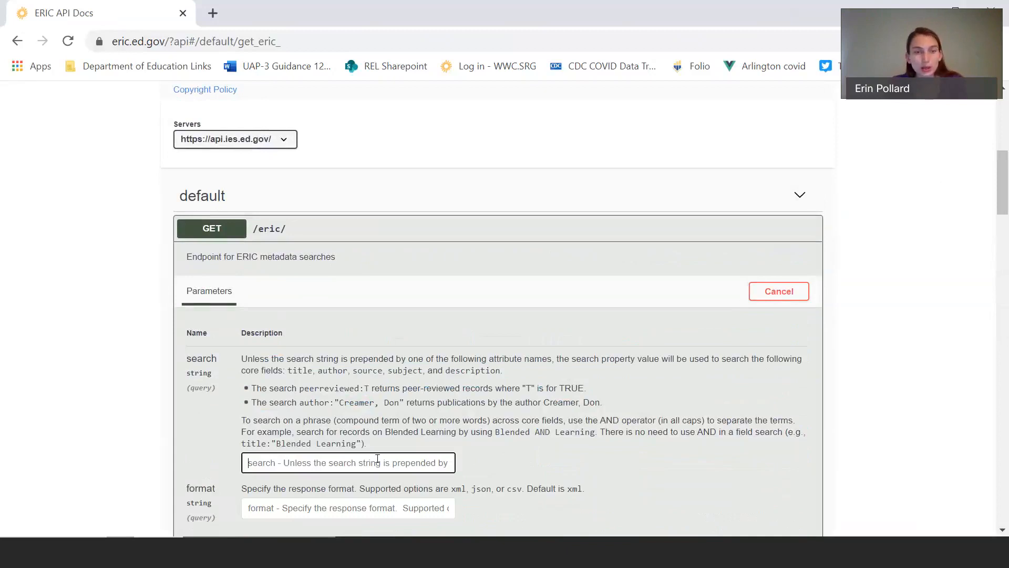
text(subject:"english lan)
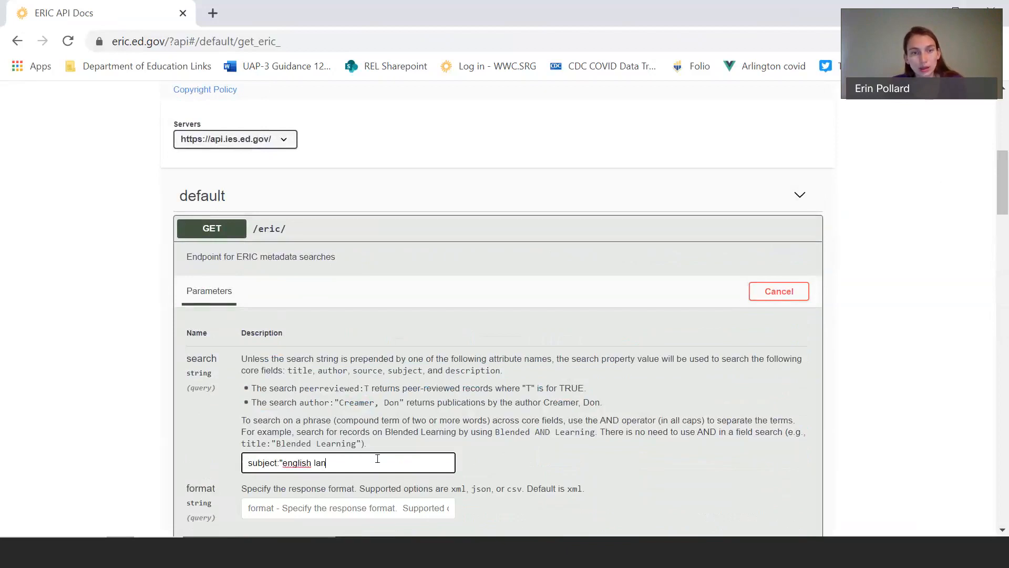
text(guage lea)
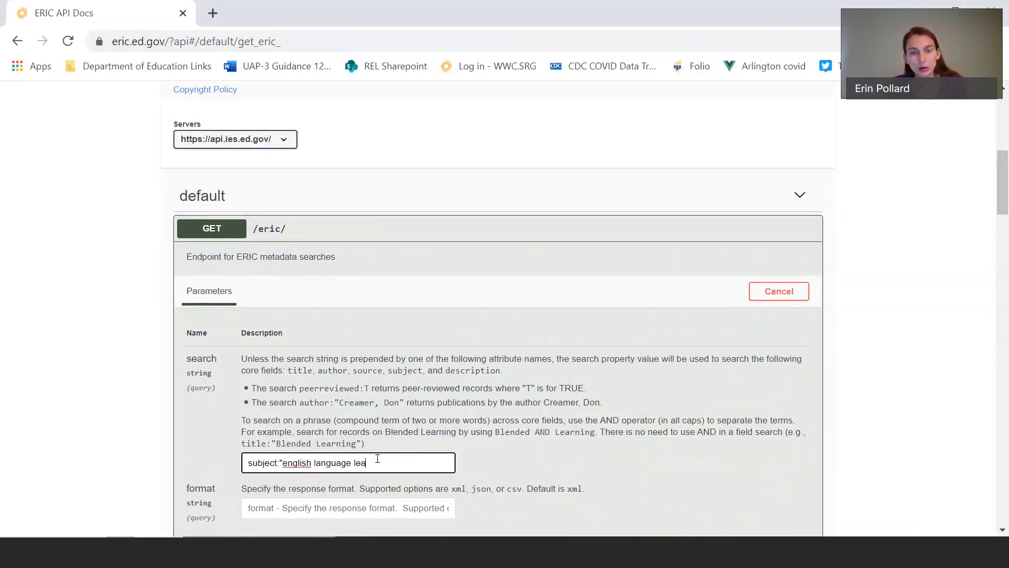
text(rner" subject:"a)
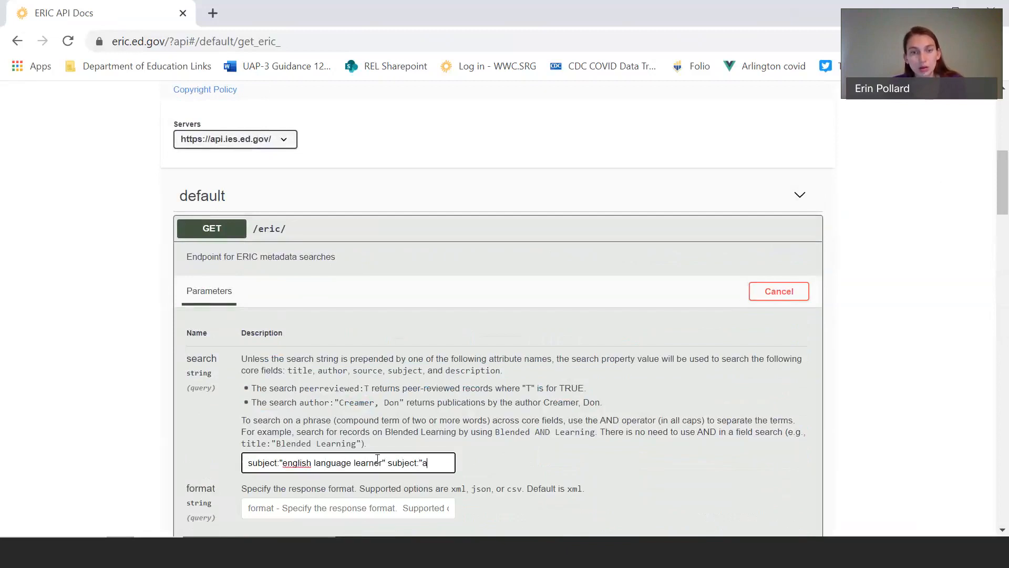
text(utism)
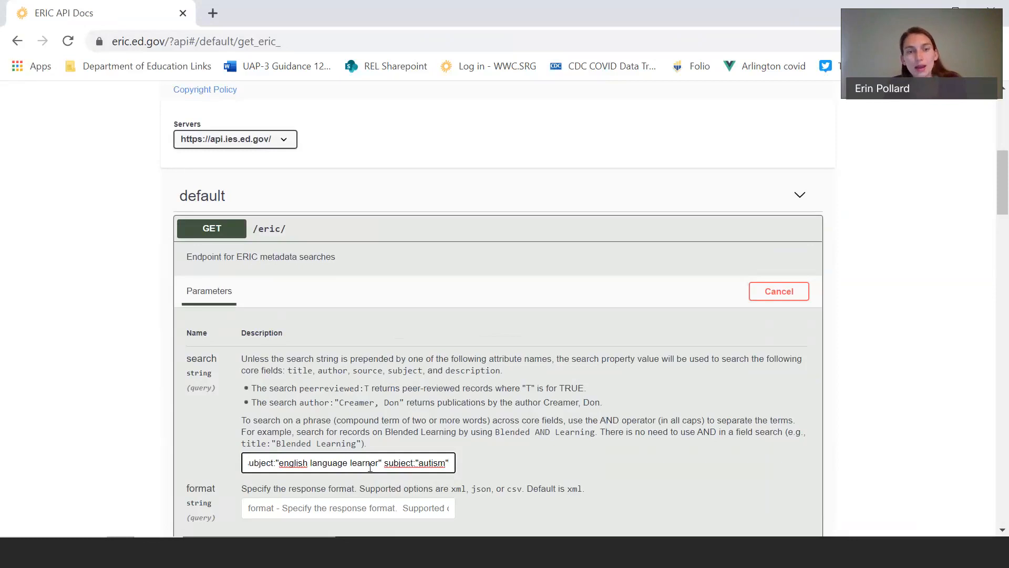
text(AND)
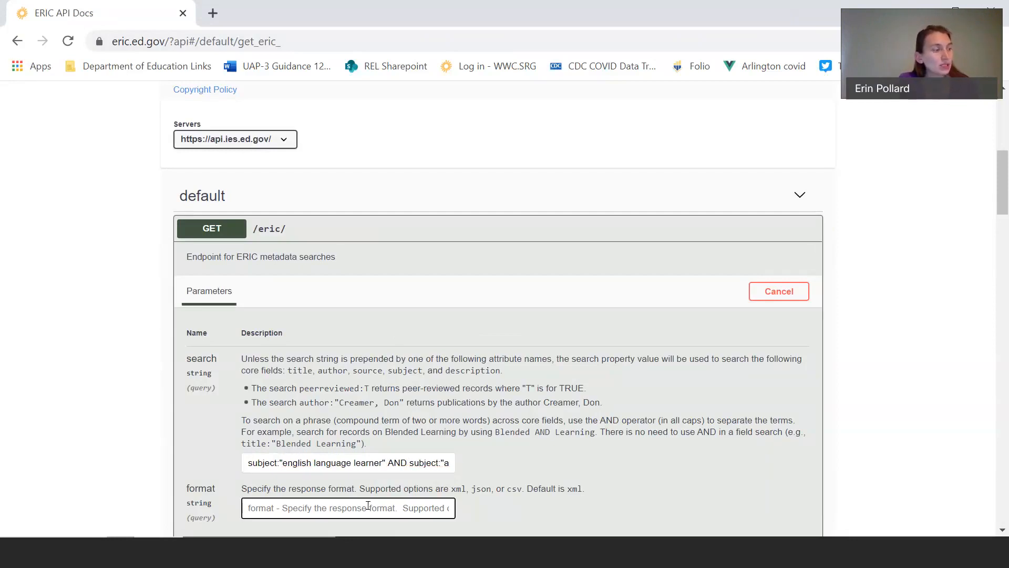
Step: Set the API format to csv, rows to 200 and start to 1
text(c)
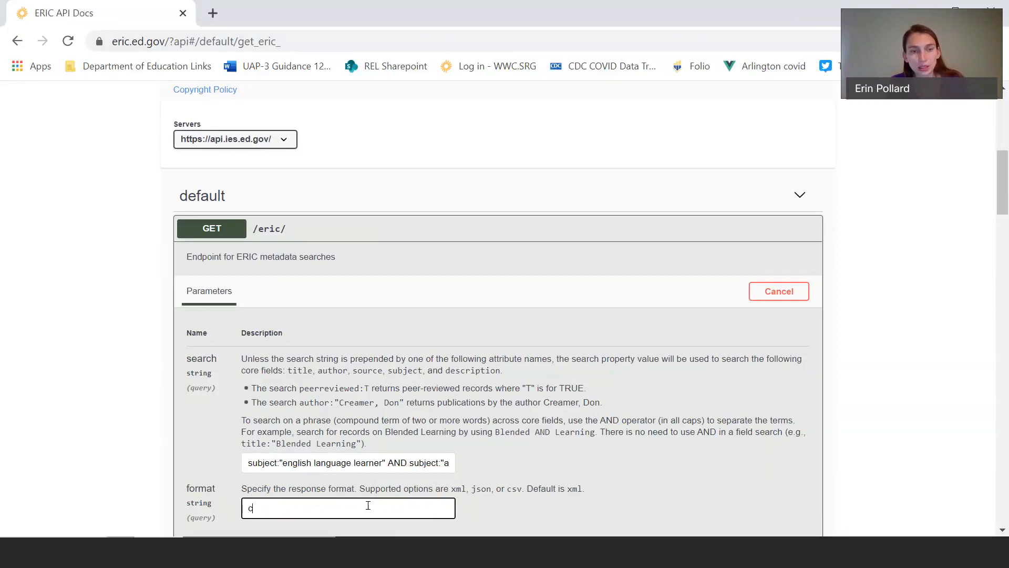
text(sv)
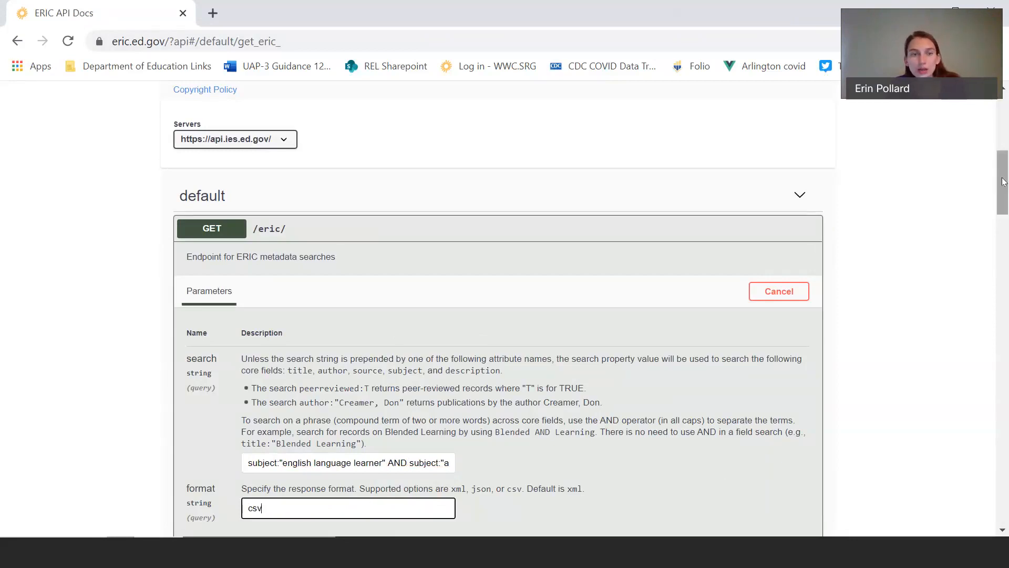
scroll(down, 3)
text(200)
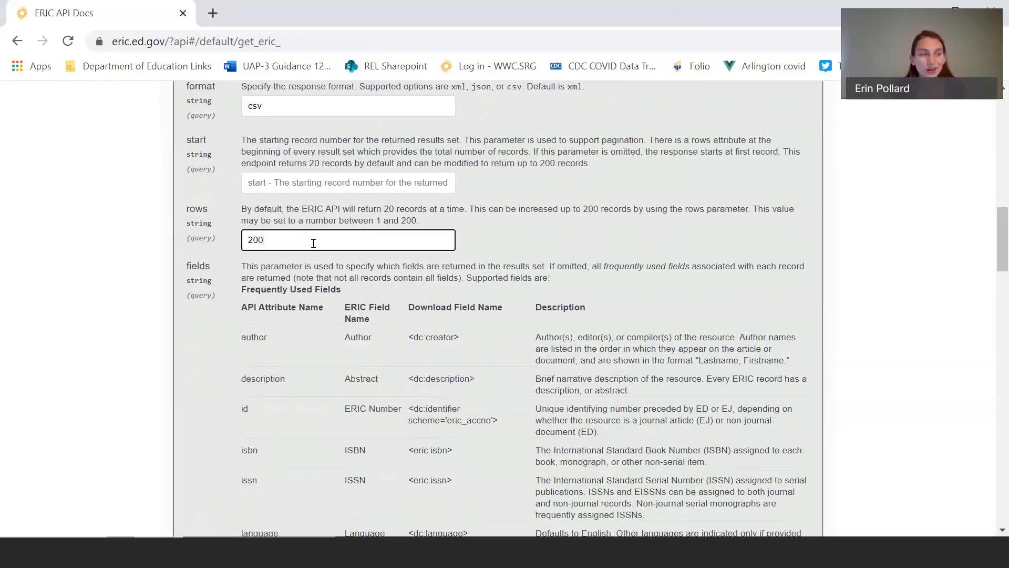
mouse_move(285, 206)
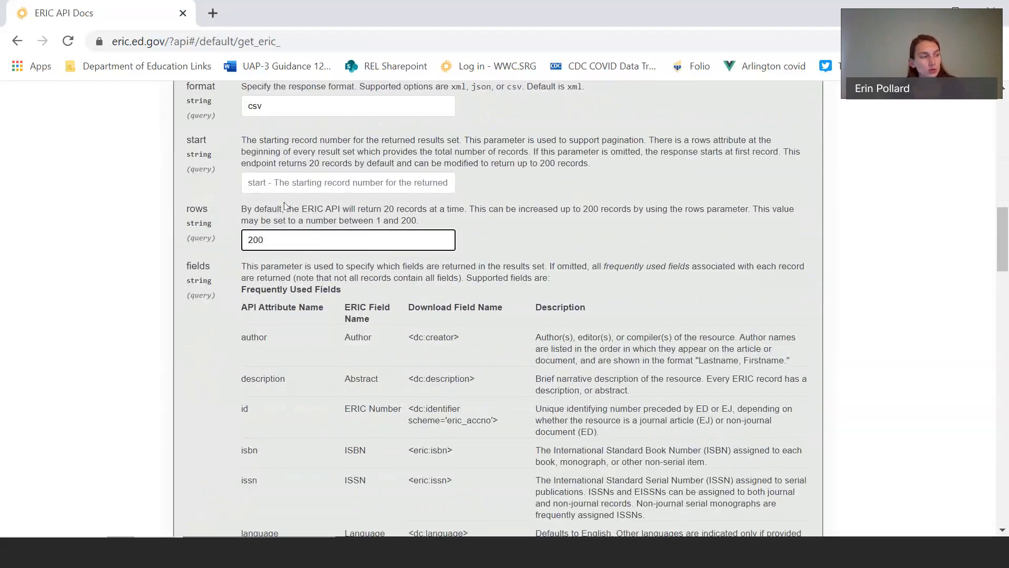
click(348, 182)
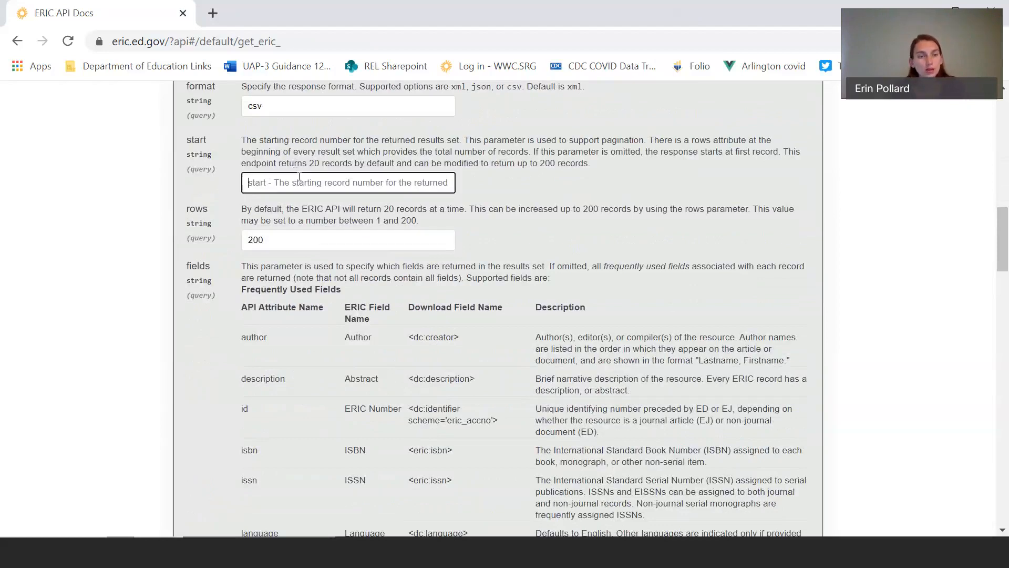
text(1)
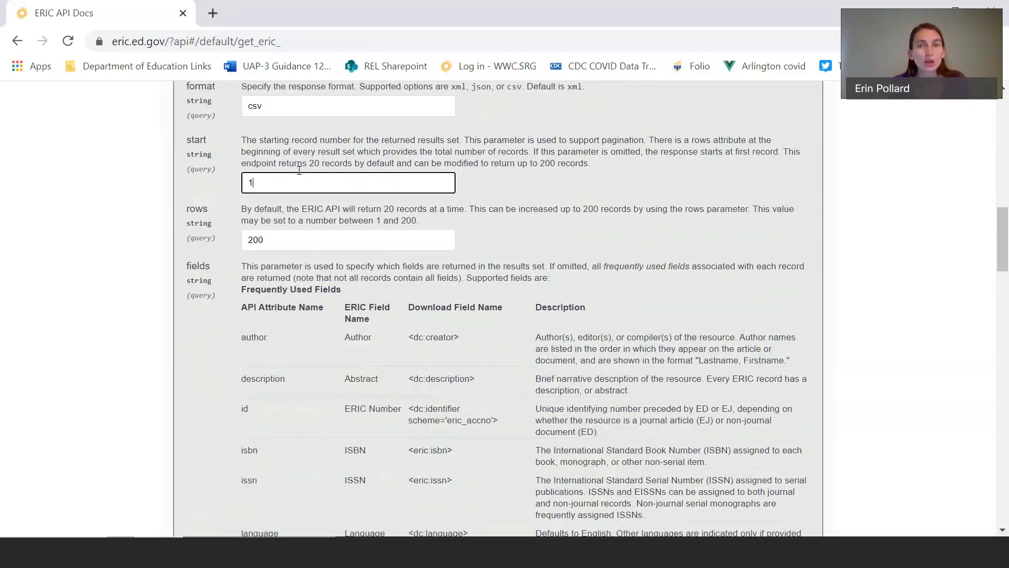
scroll(down, 3)
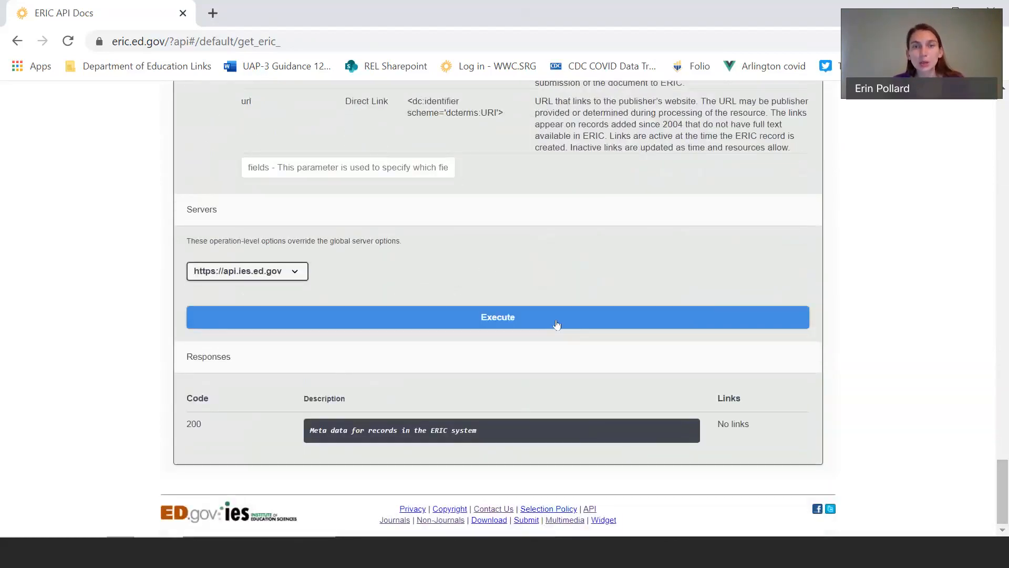
Step: Execute the API query and download its CSV response as a file
click(497, 317)
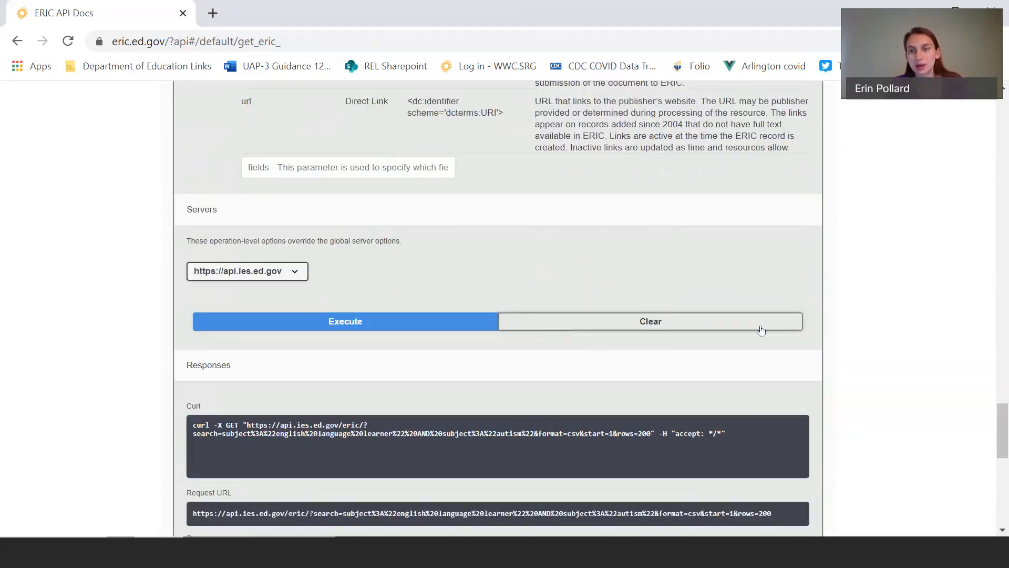
click(344, 321)
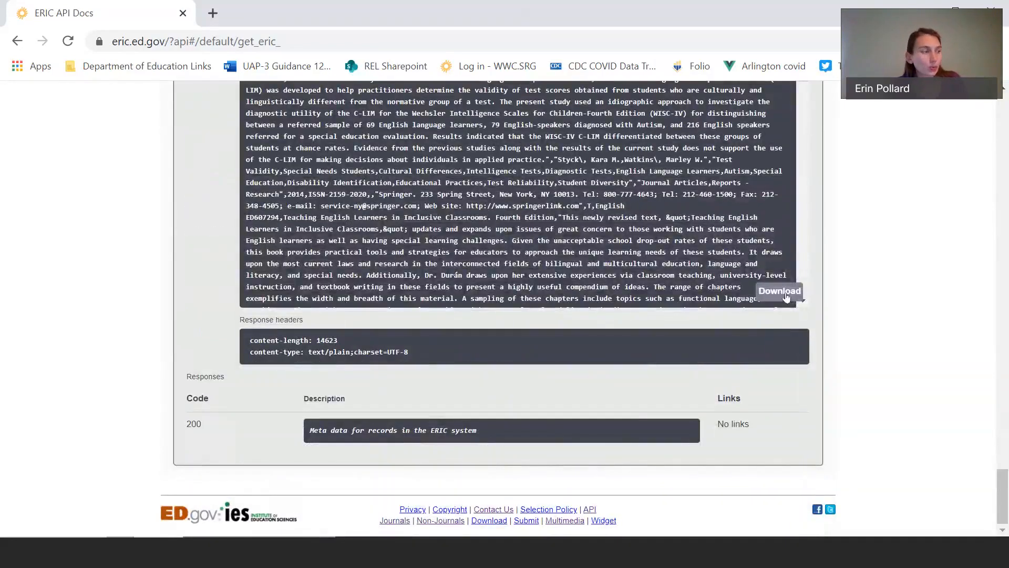
click(778, 290)
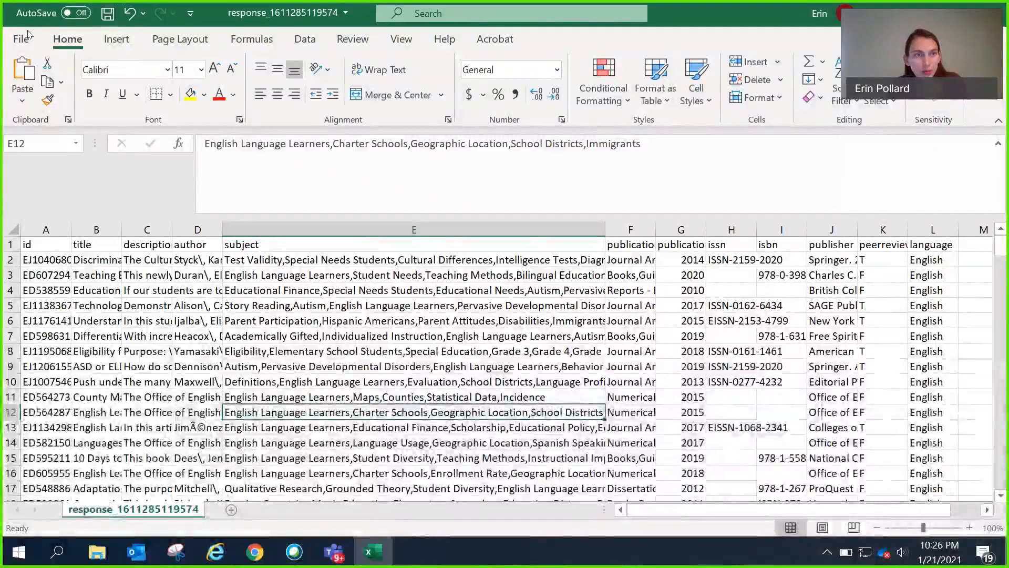
click(21, 39)
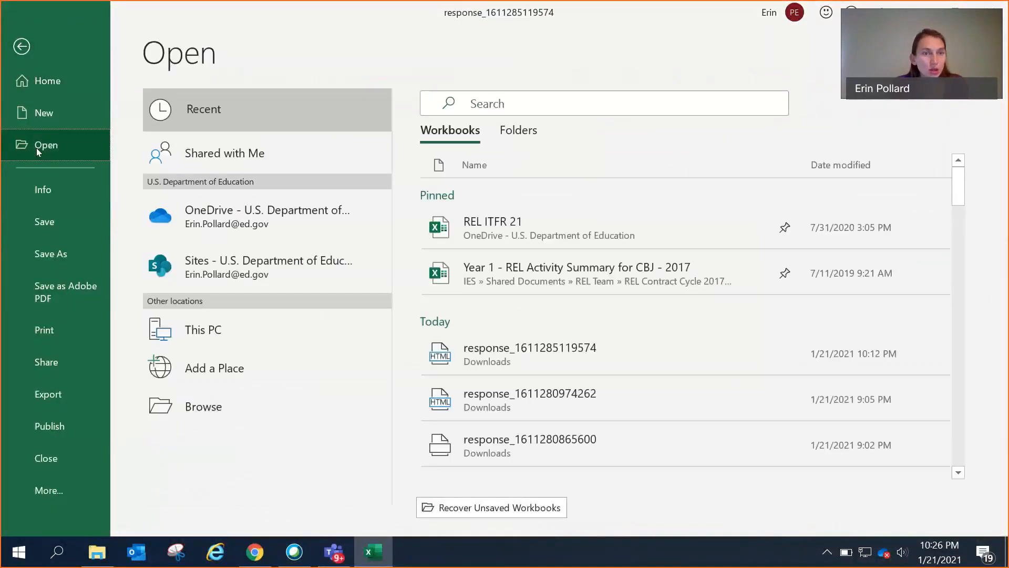
click(203, 406)
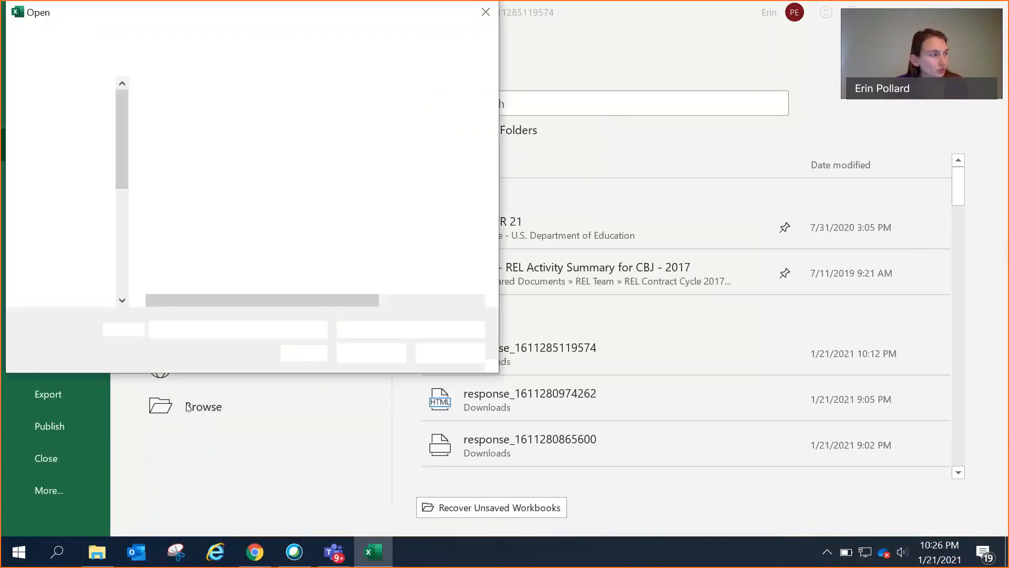
click(203, 406)
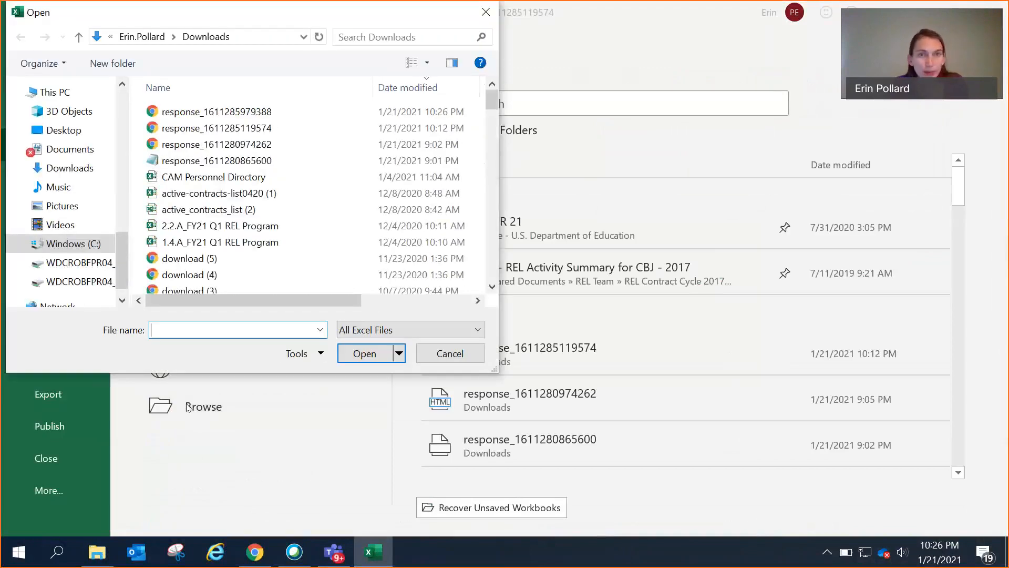
click(215, 112)
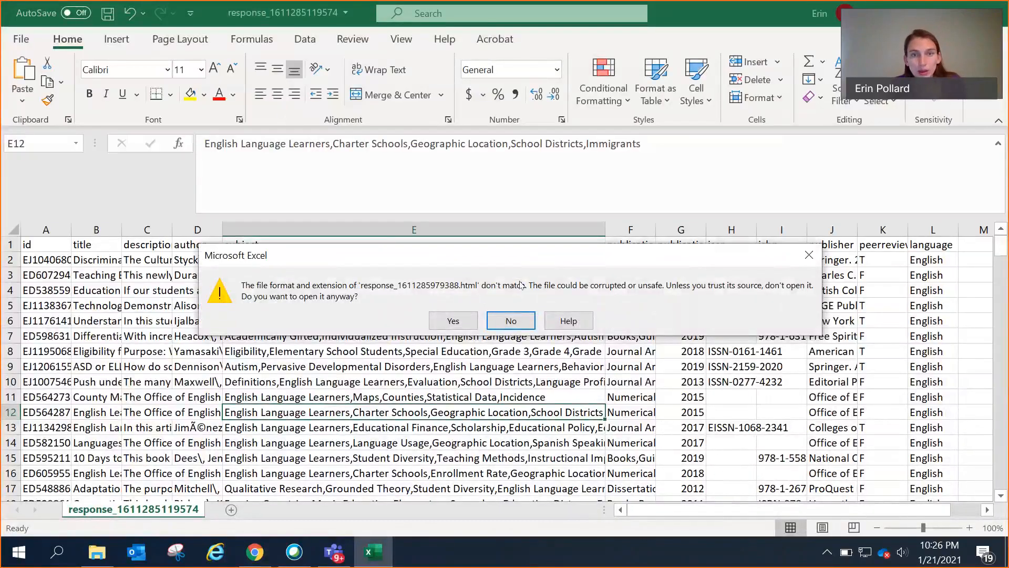
Step: Accept the format warning and import the file as comma-delimited text into separate columns
click(511, 320)
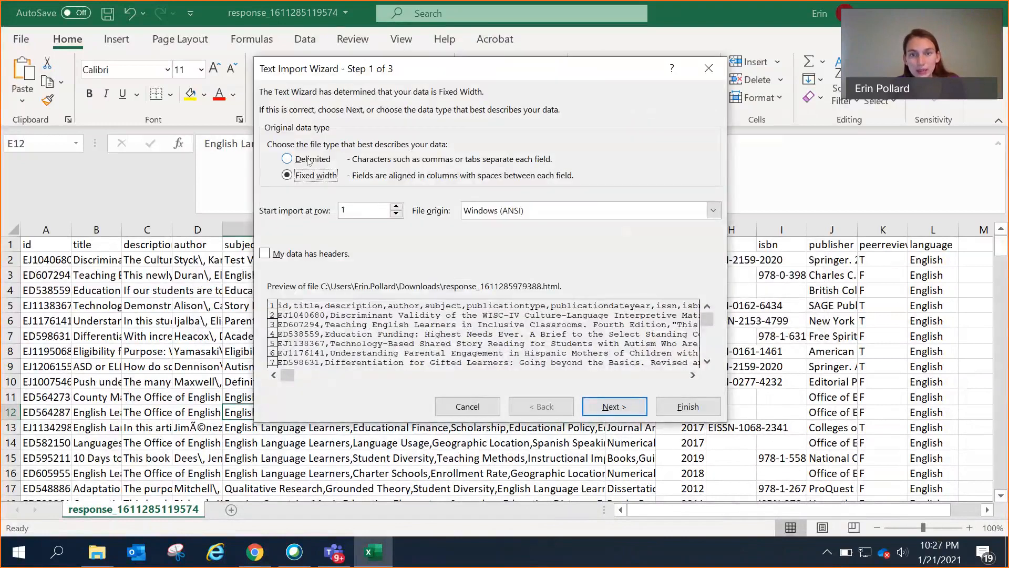
click(287, 159)
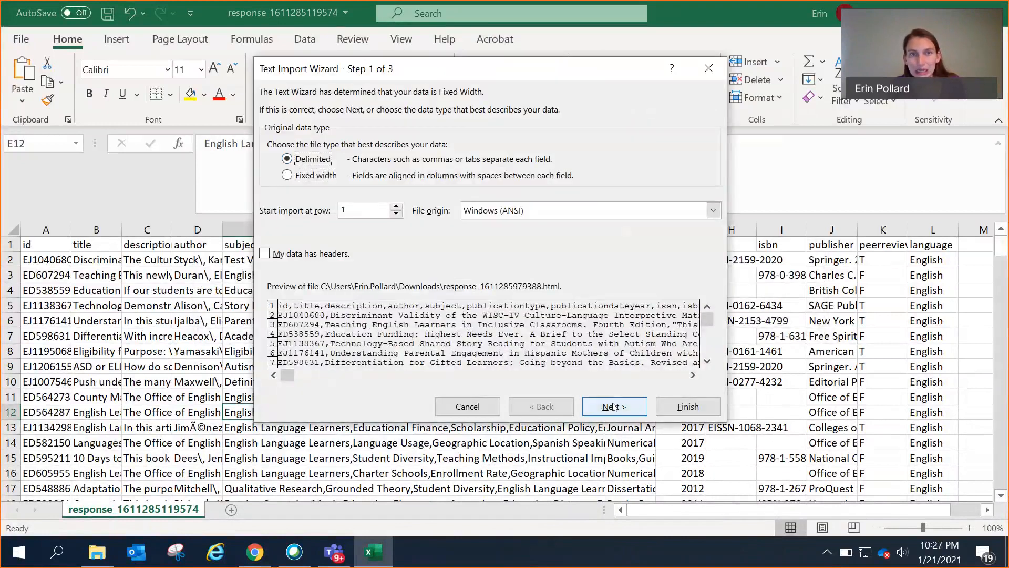
click(614, 406)
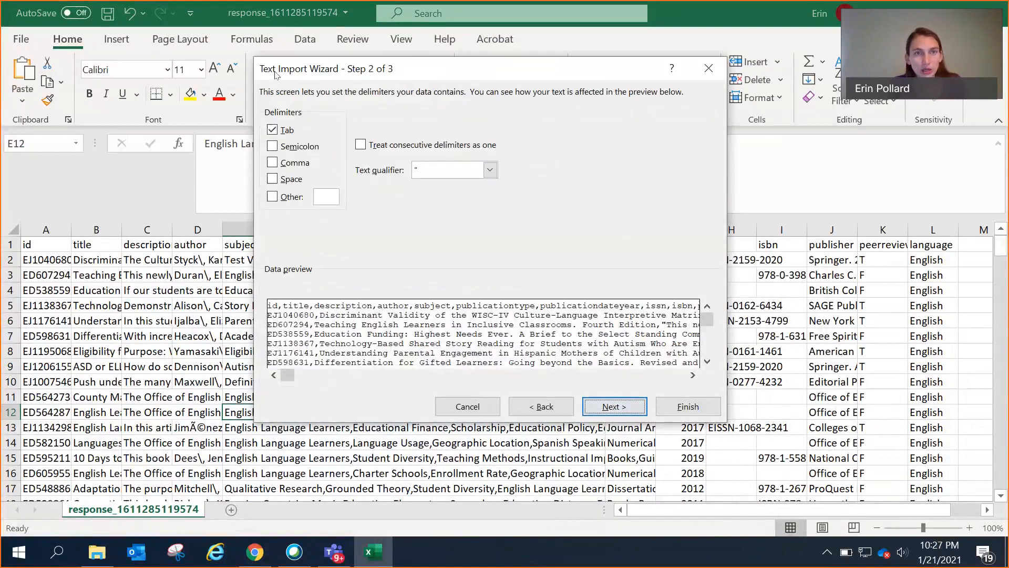
click(272, 162)
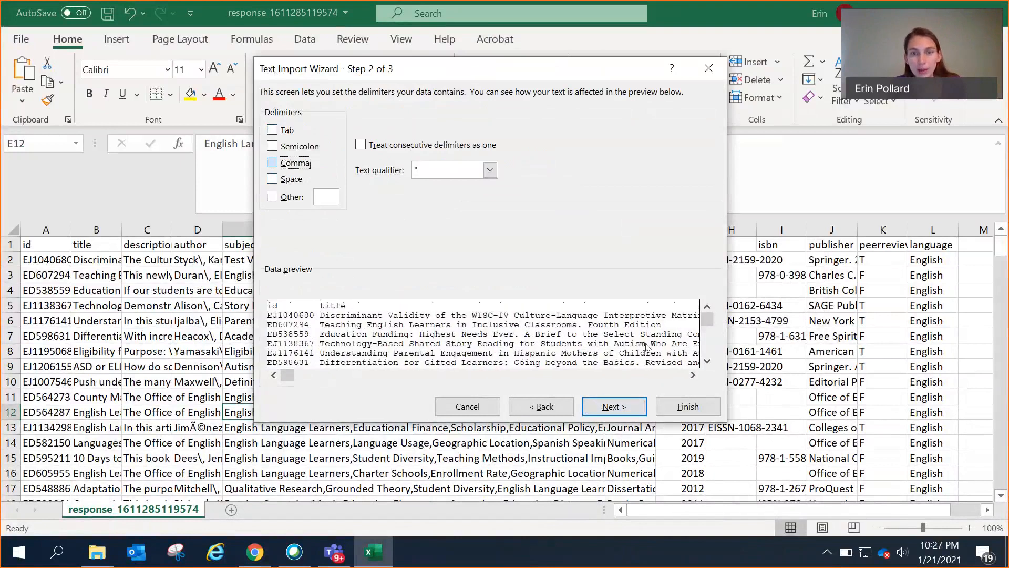
click(613, 406)
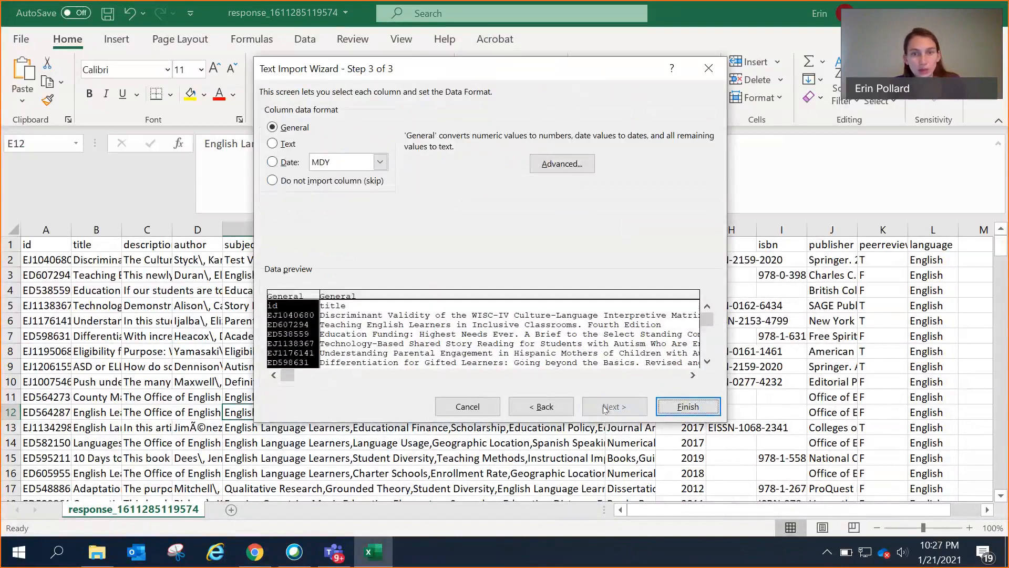
click(686, 406)
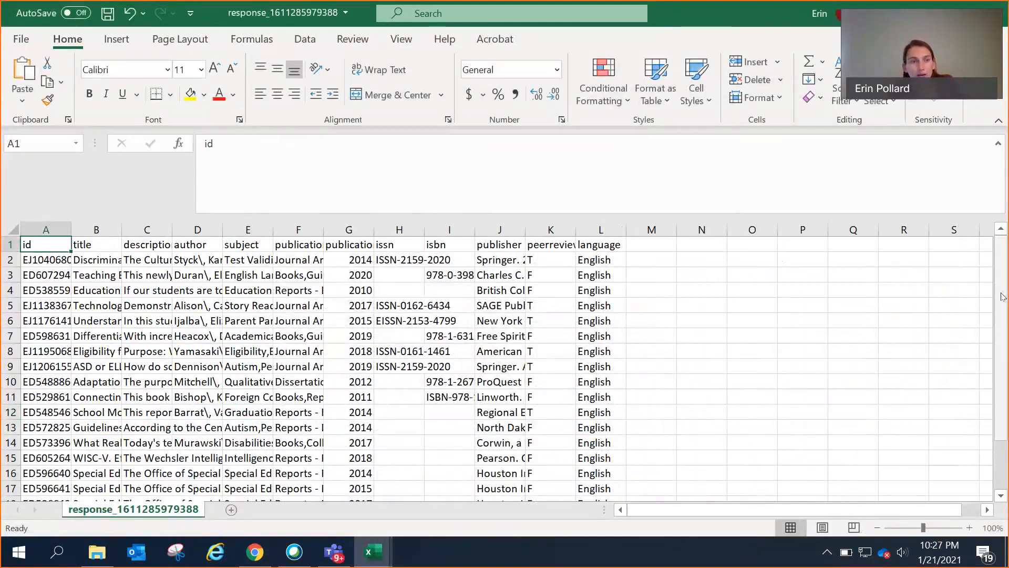
scroll(down, 3)
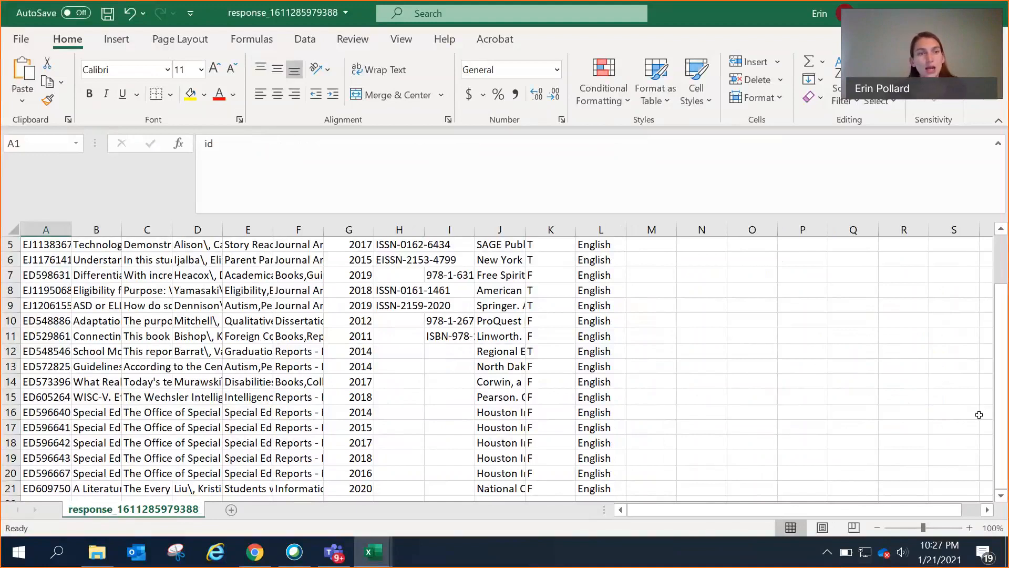
click(45, 244)
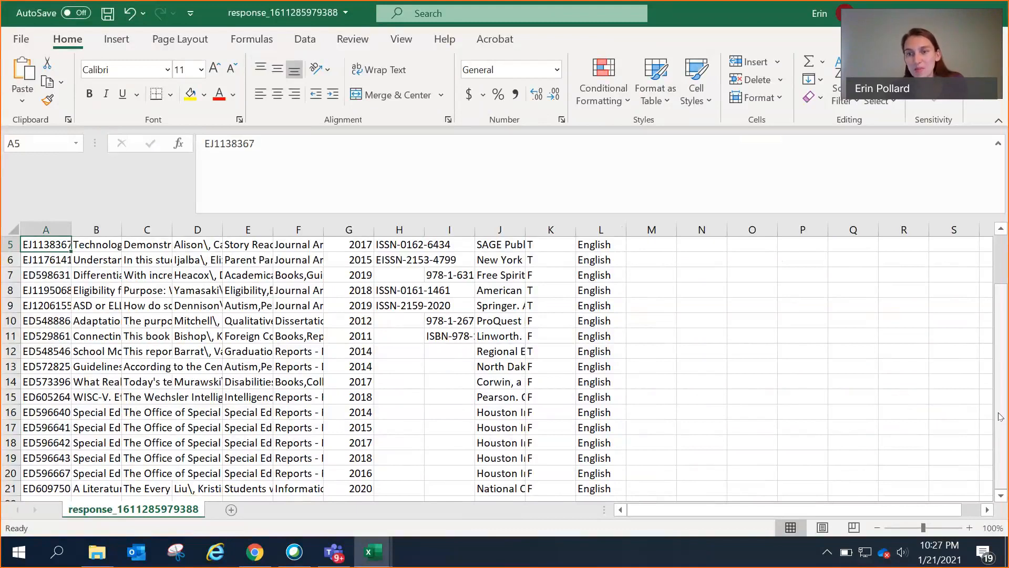
mouse_move(945, 434)
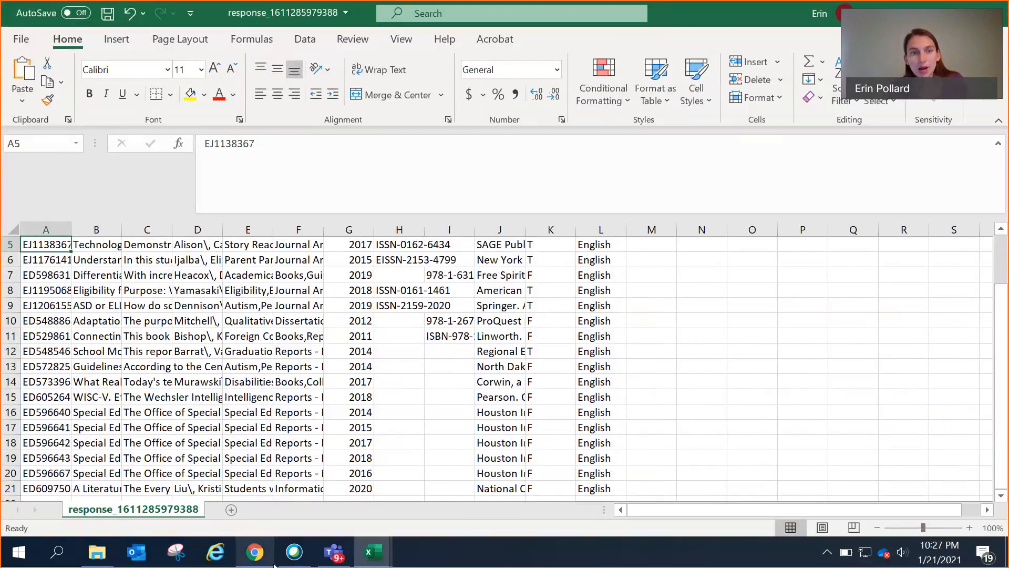
Step: Return to the ERIC site and reach the Contact Us page from the footer
click(255, 552)
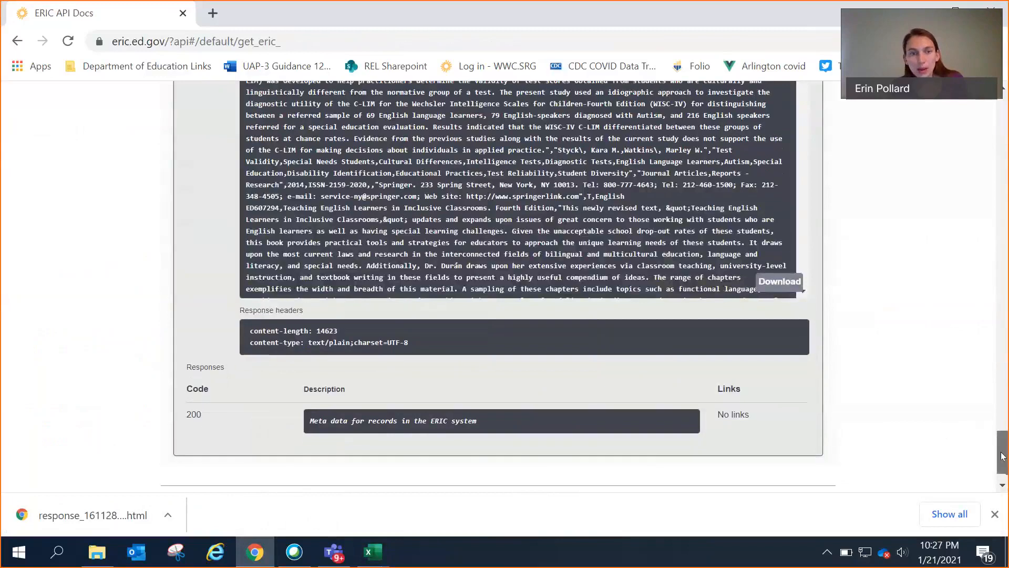
scroll(down, 3)
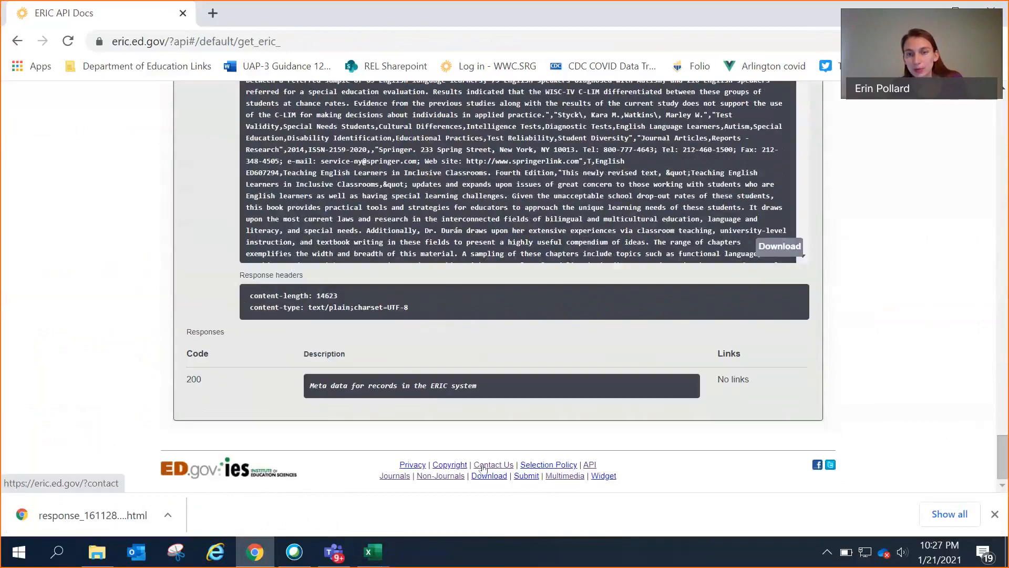
click(493, 464)
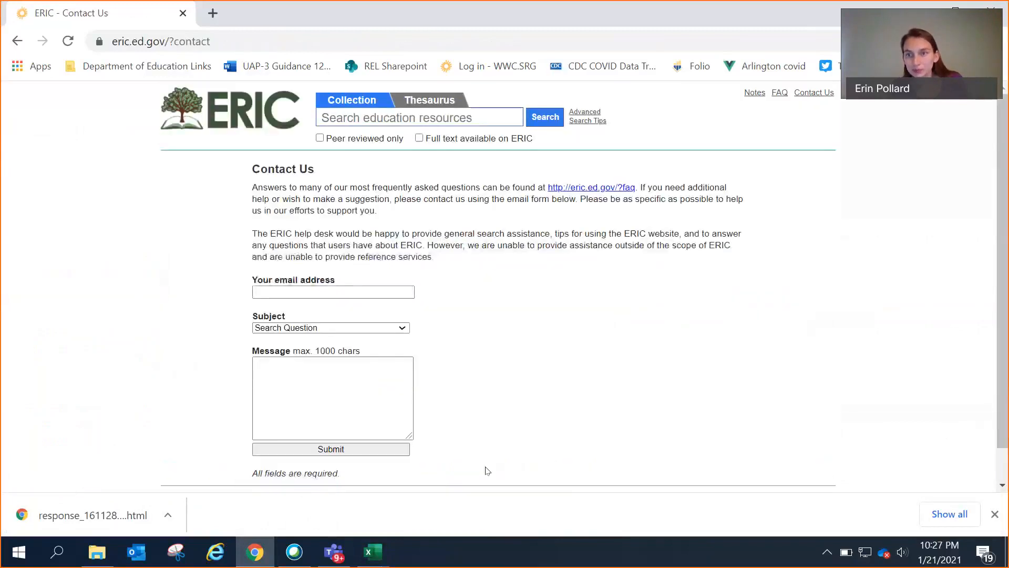
scroll(down, 3)
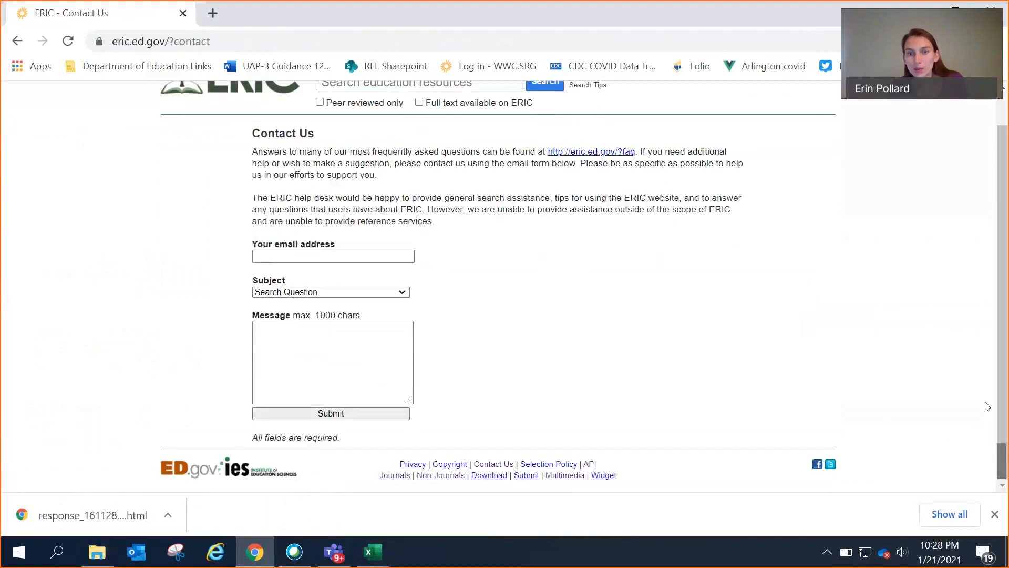
mouse_move(565, 475)
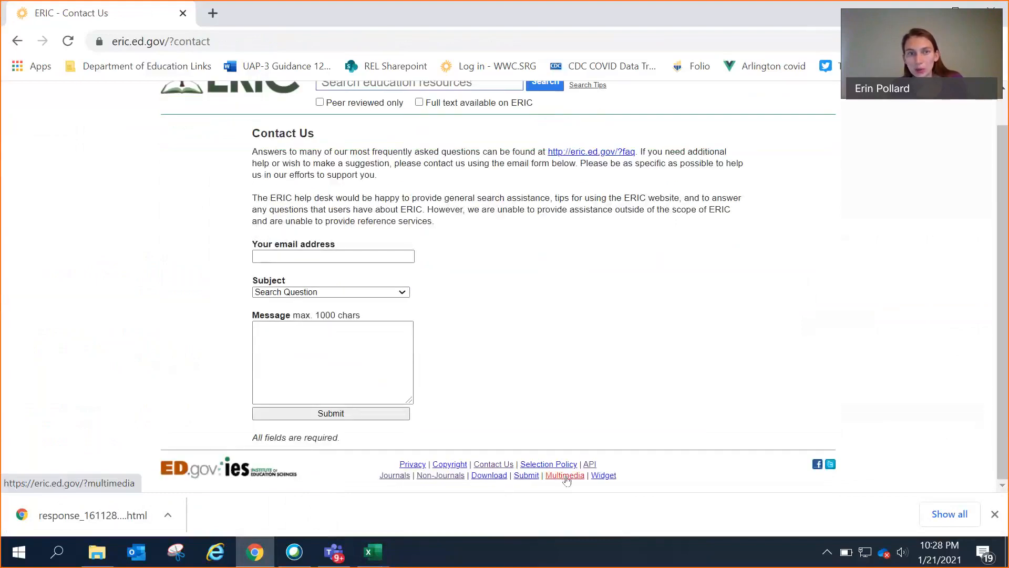
Step: Navigate Multimedia resources to the Searching ERIC and then Thesaurus pages
click(565, 476)
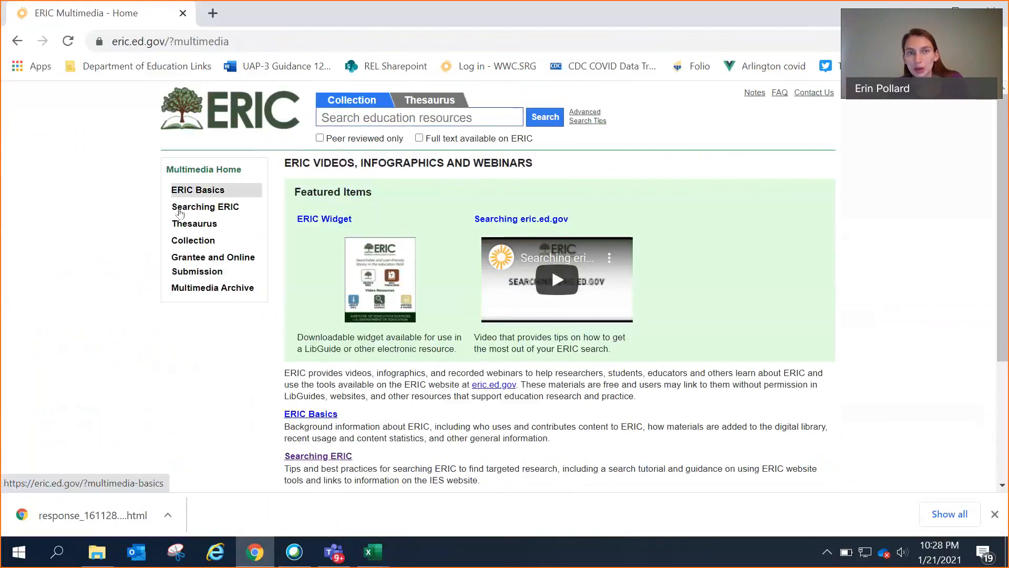
click(205, 206)
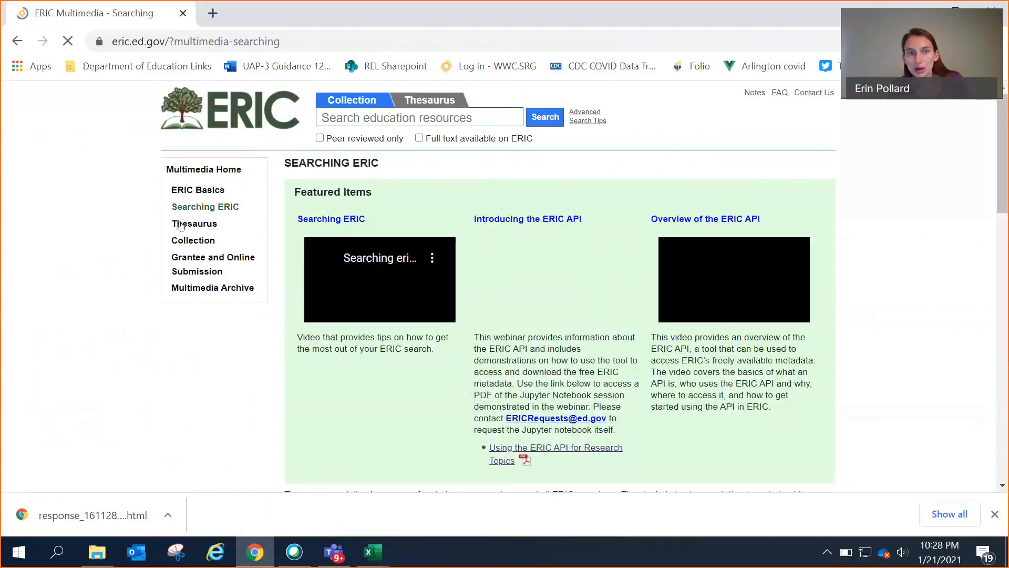
click(195, 223)
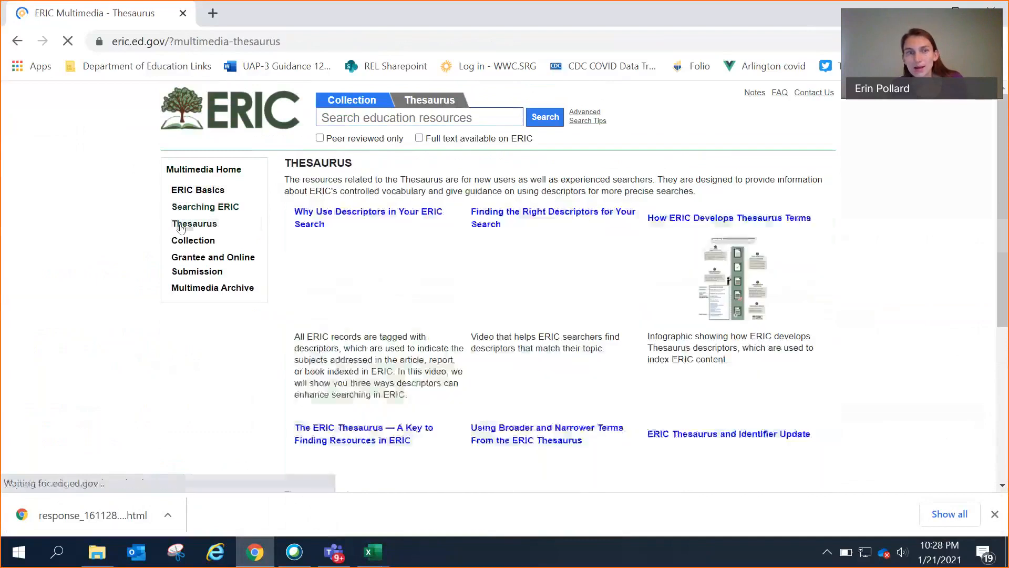